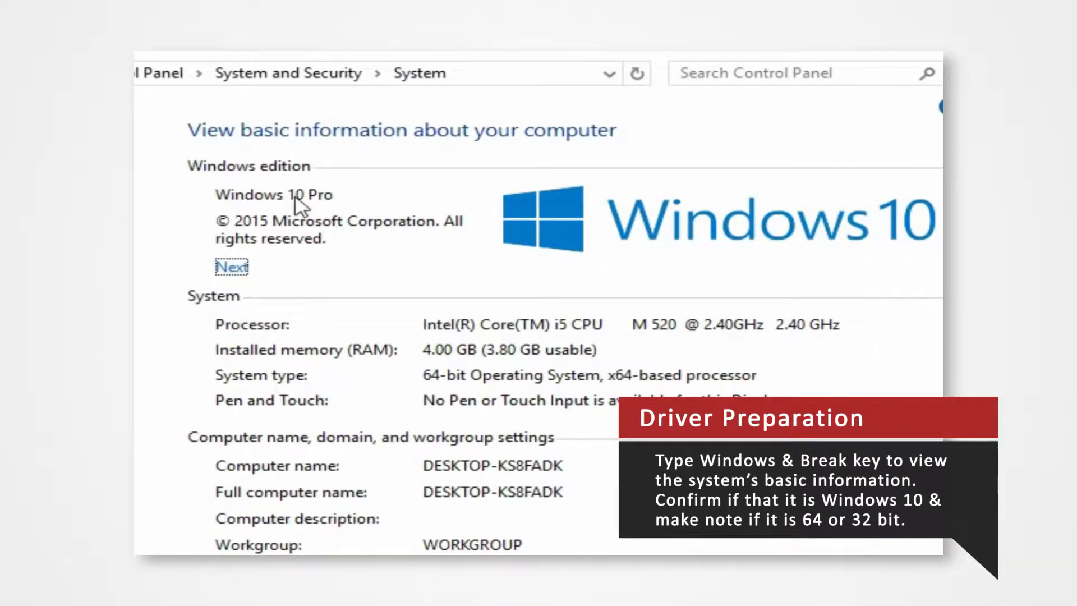
mouse_move(553, 392)
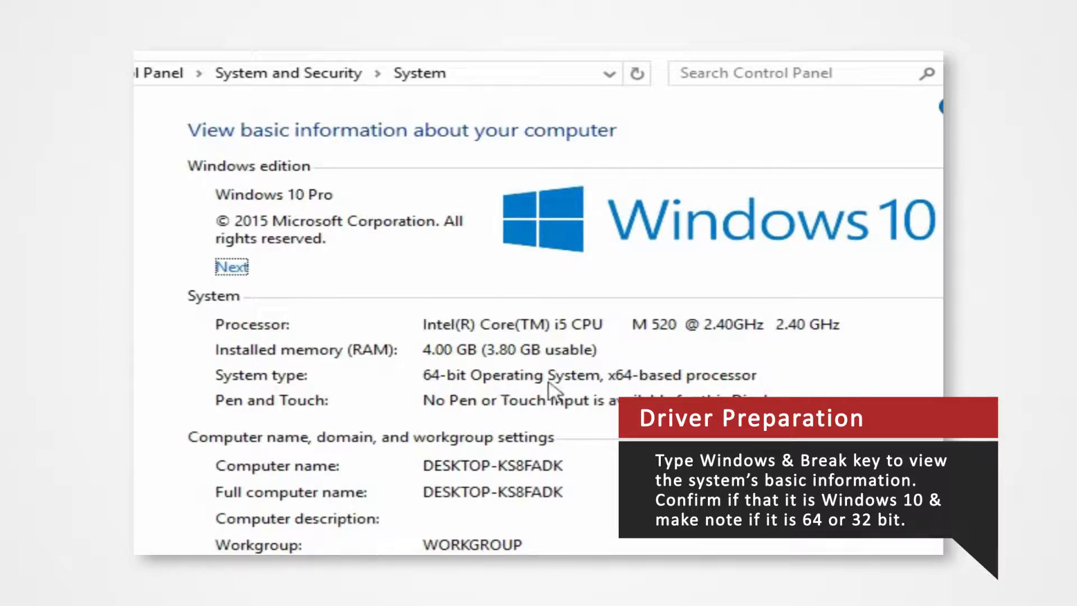
mouse_move(530, 384)
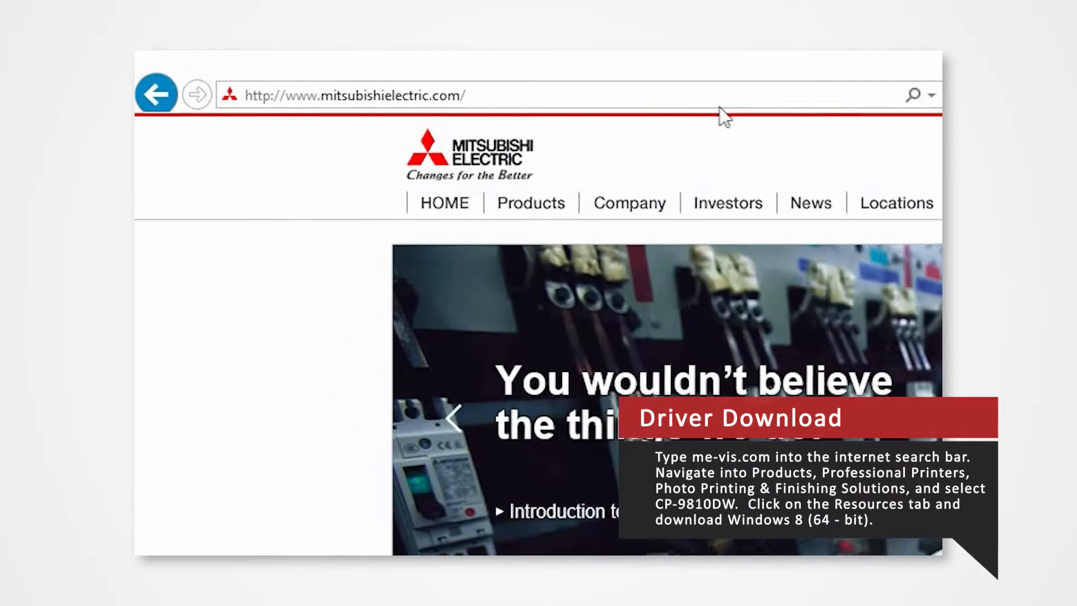
Step: Navigate me-vis.com through Professional Printers and Photo Printing and Finishing Solutions to the CP-9810DW page
text(me-vis.com/)
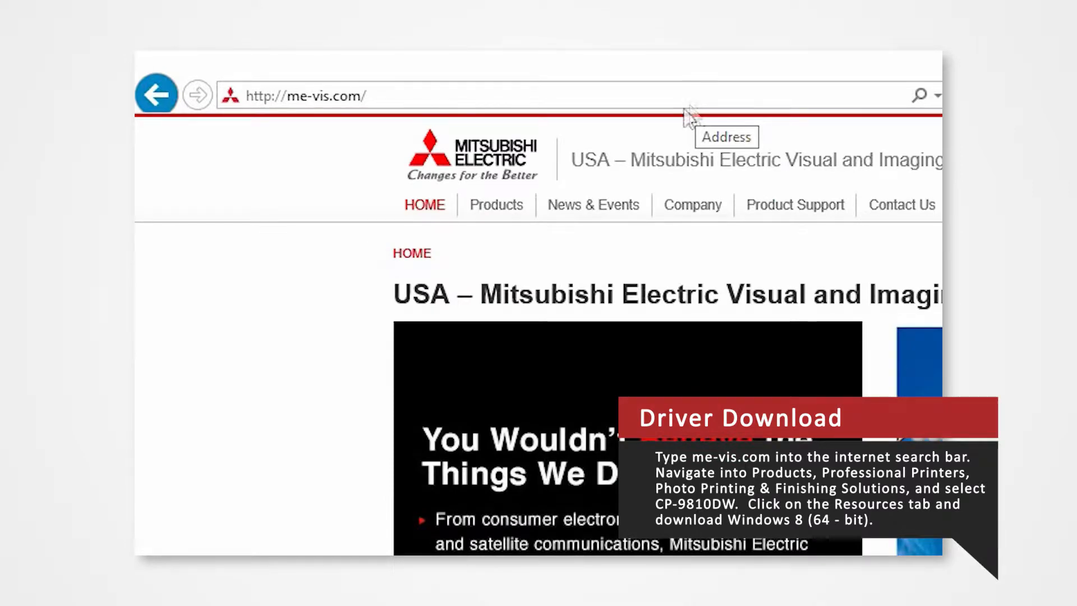
click(495, 204)
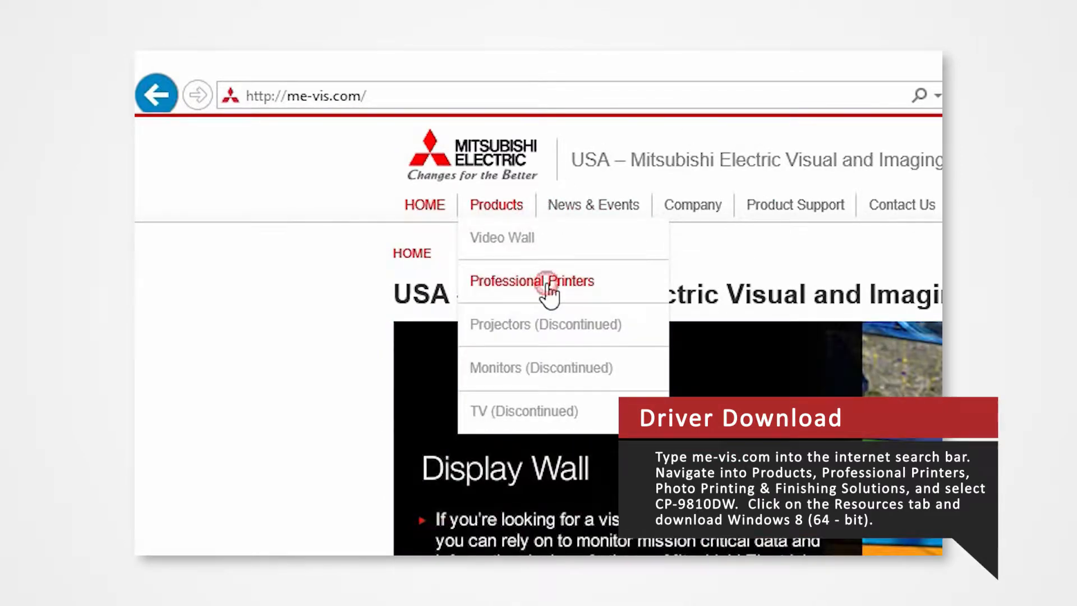
click(531, 281)
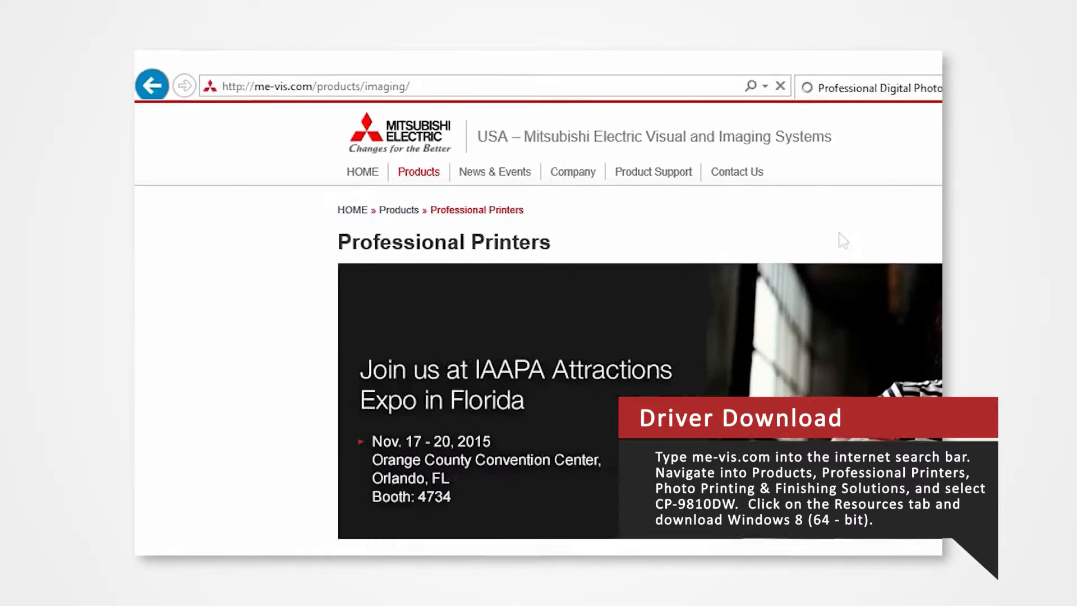
scroll(down, 3)
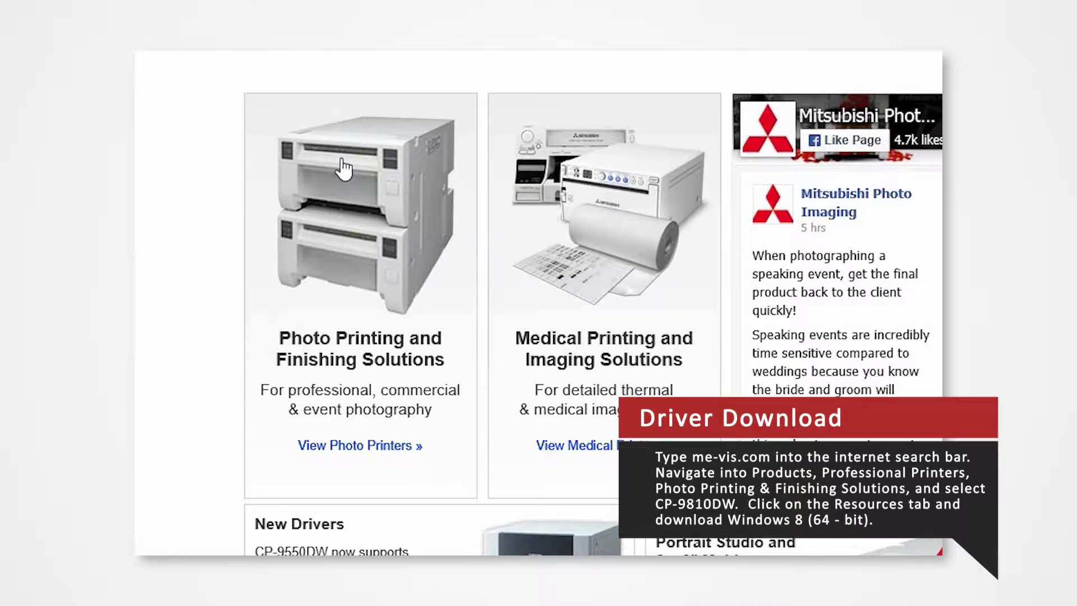
click(359, 446)
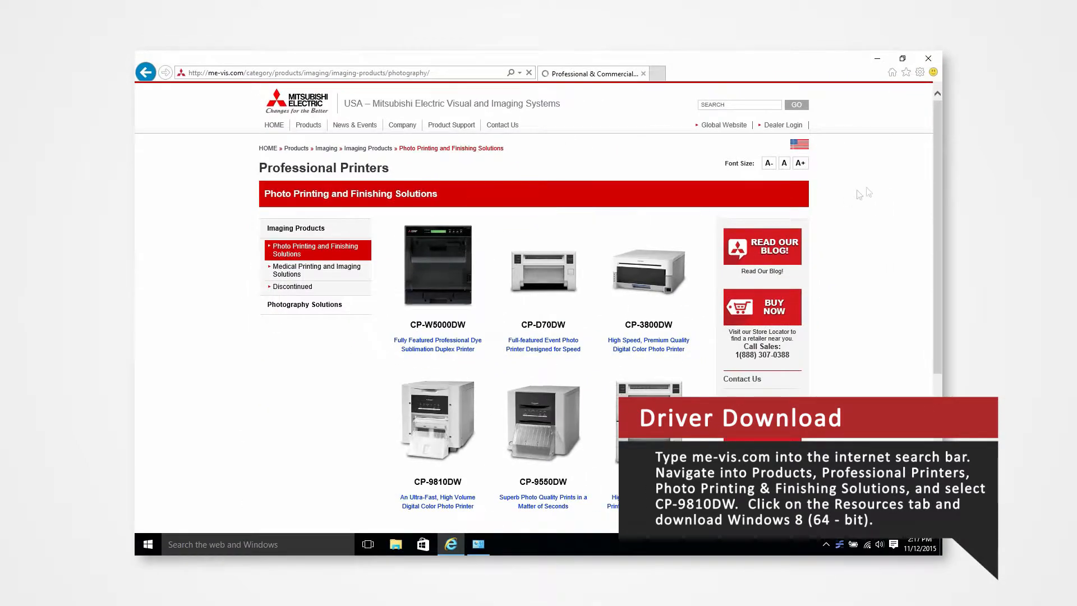
scroll(down, 3)
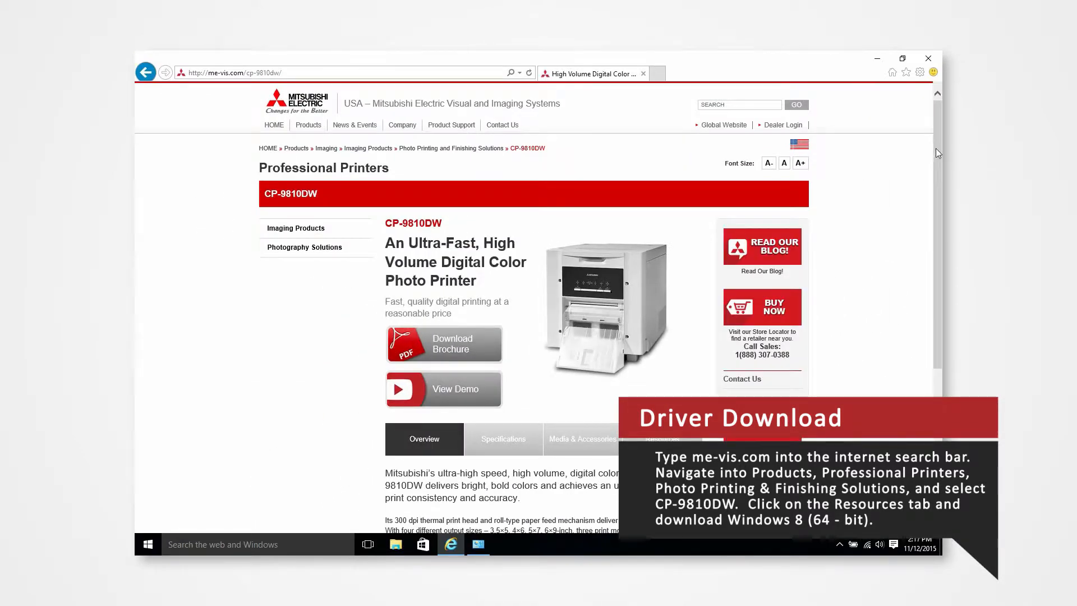
scroll(down, 3)
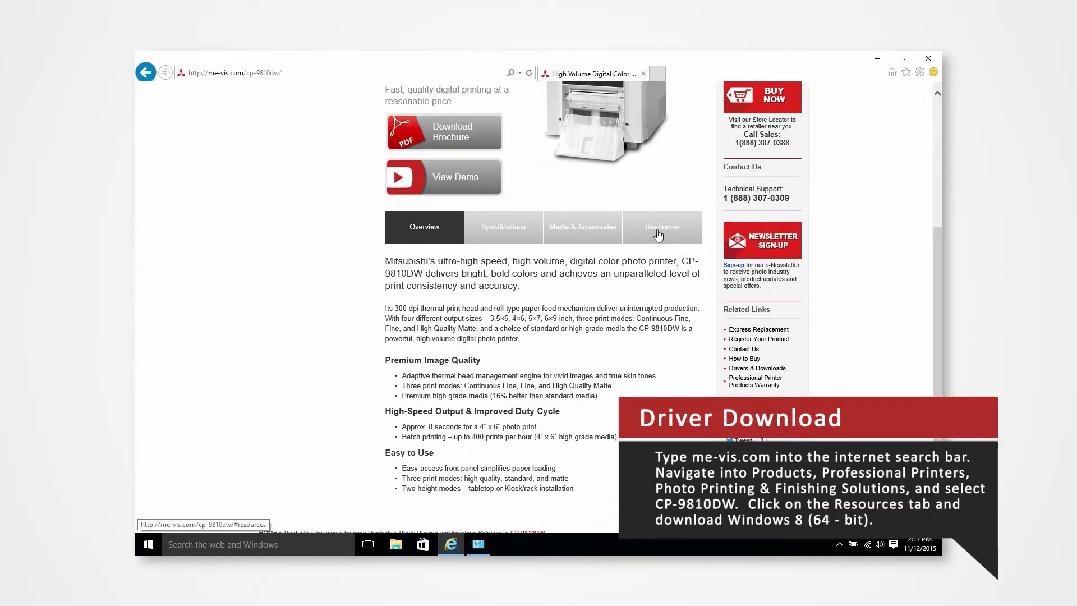
Step: From the Resources tab, save the Windows 8 (64-bit) driver zip CP9810V_x64_Ver100_S to the desktop
click(662, 227)
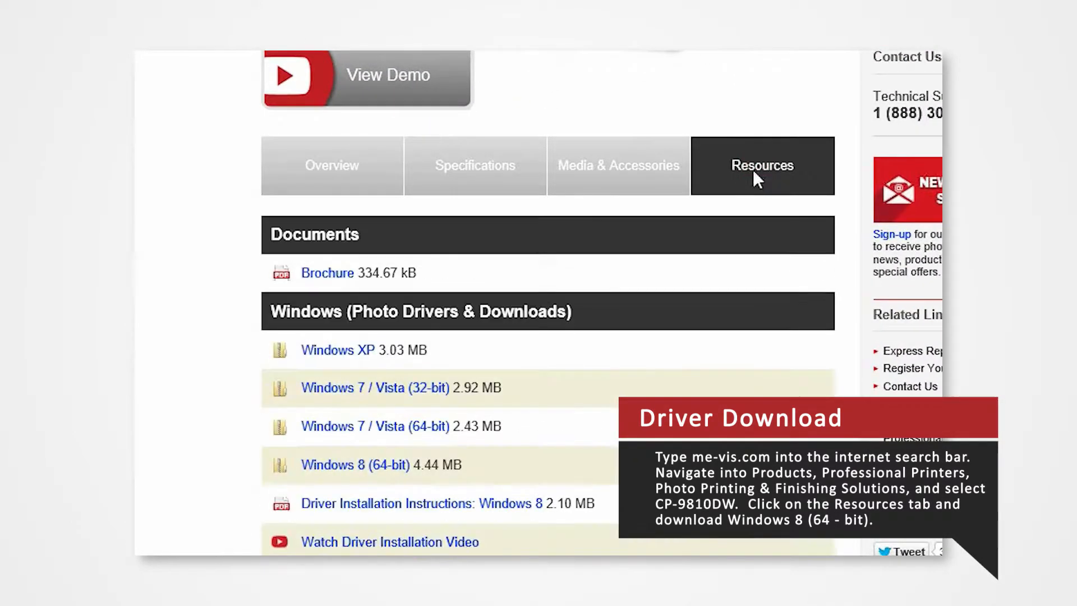
scroll(down, 3)
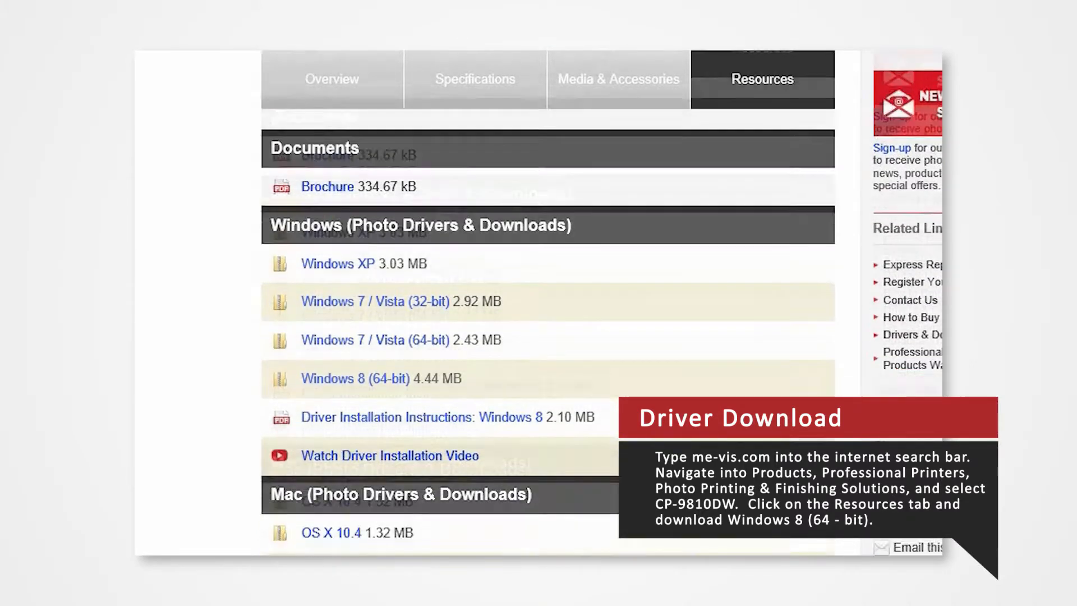
scroll(down, 3)
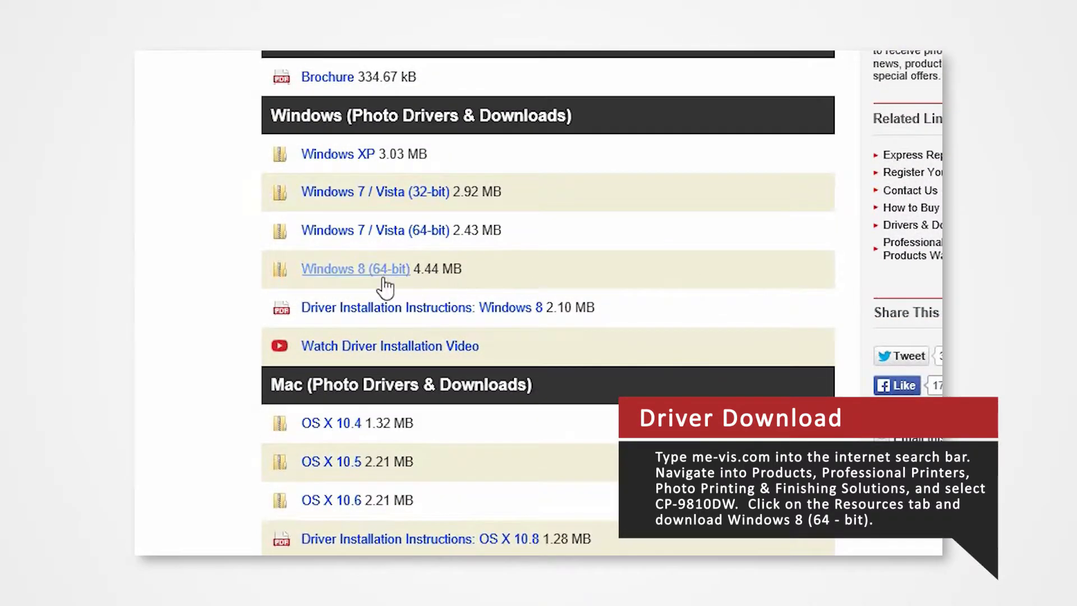
scroll(down, 3)
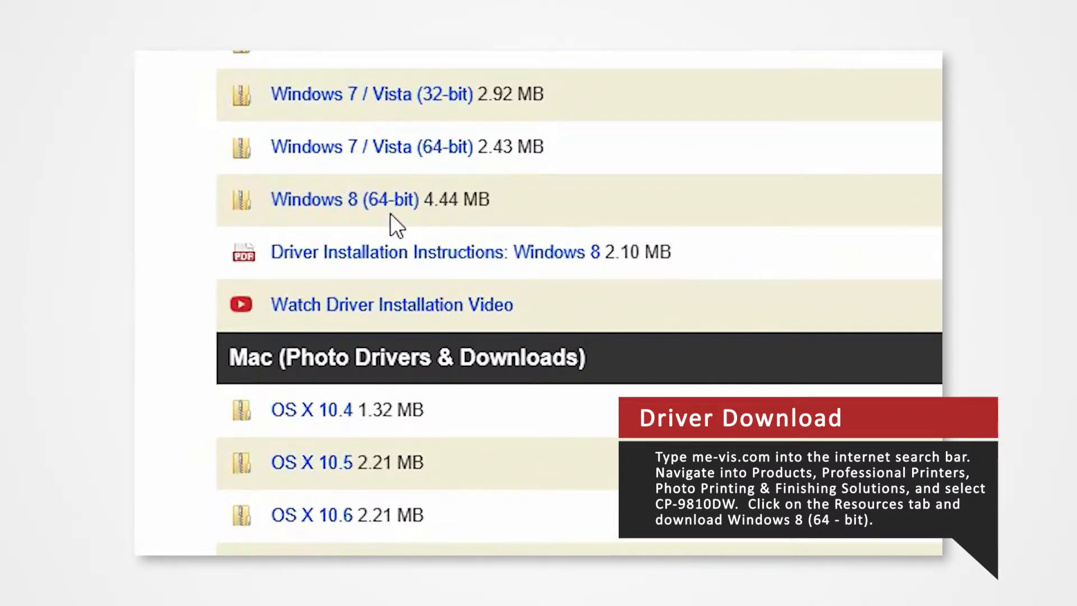
right_click(344, 200)
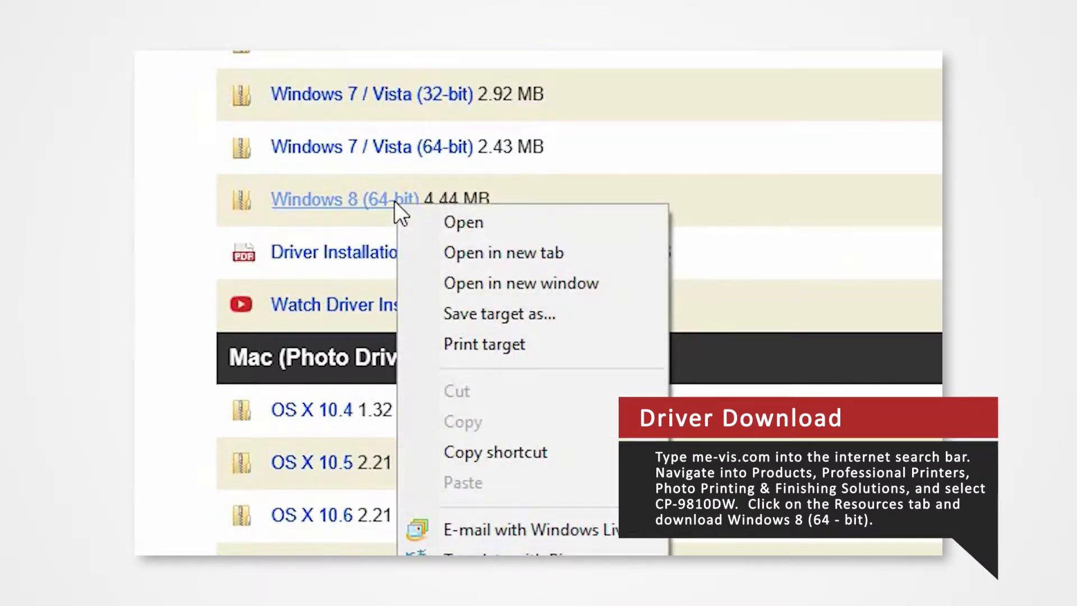
mouse_move(573, 315)
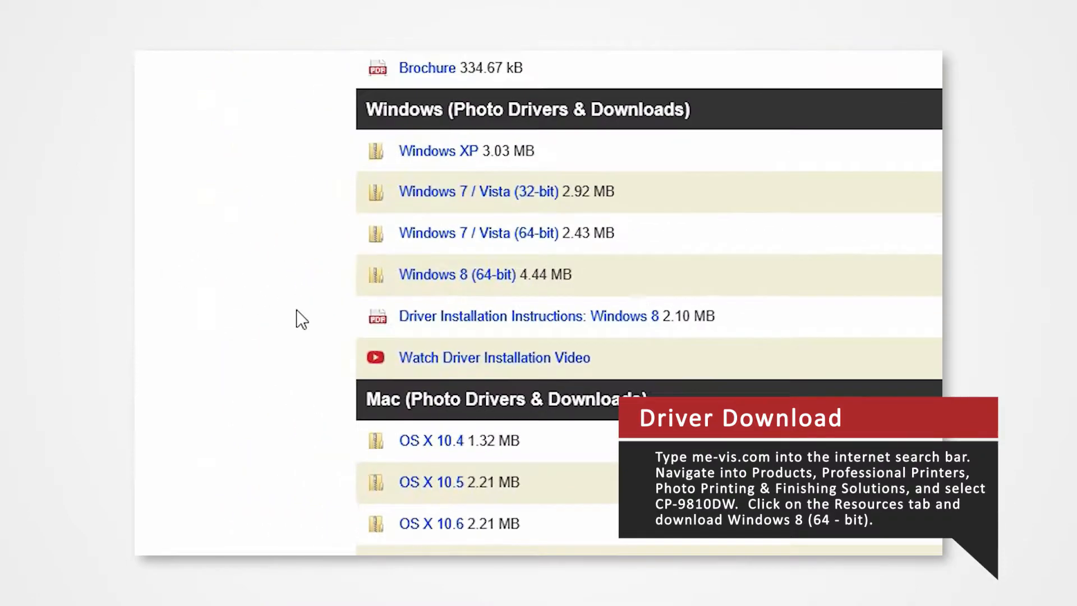
click(455, 274)
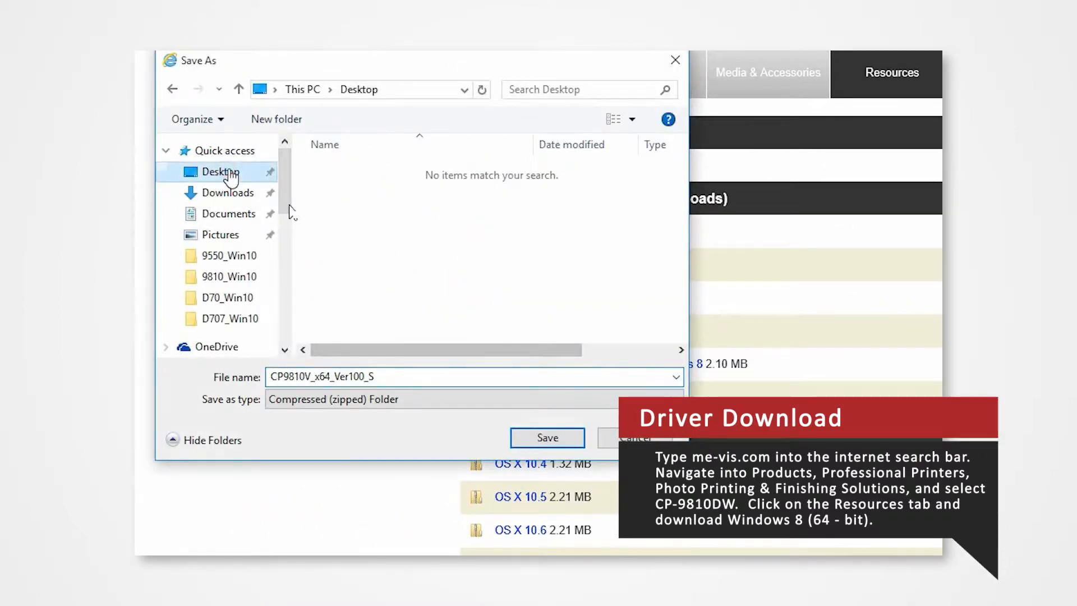
click(546, 438)
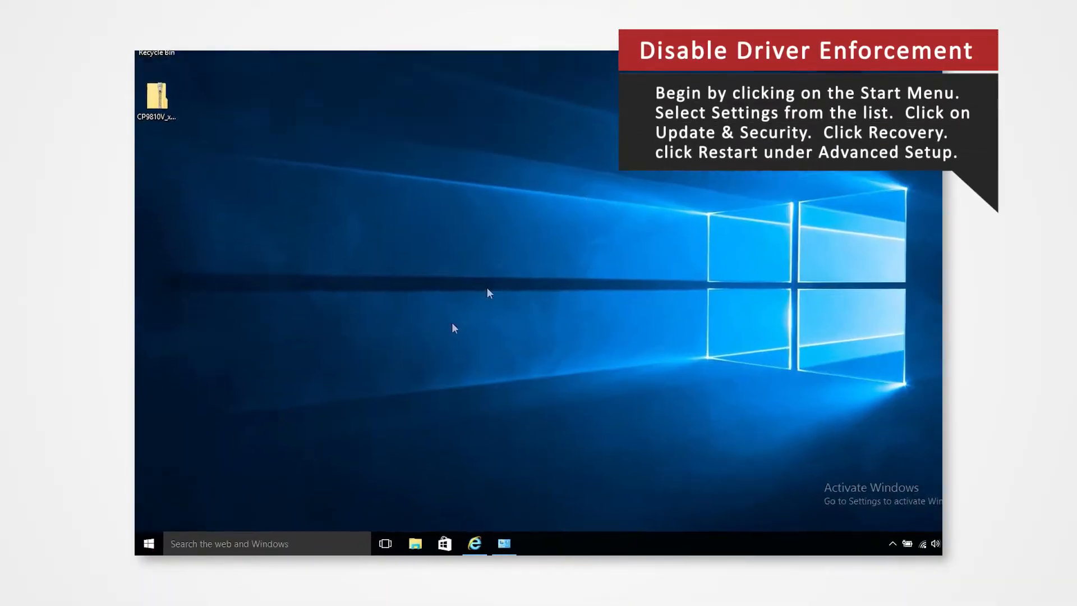
Step: From Settings > Update & Security > Recovery, trigger Restart now under Advanced startup
click(148, 543)
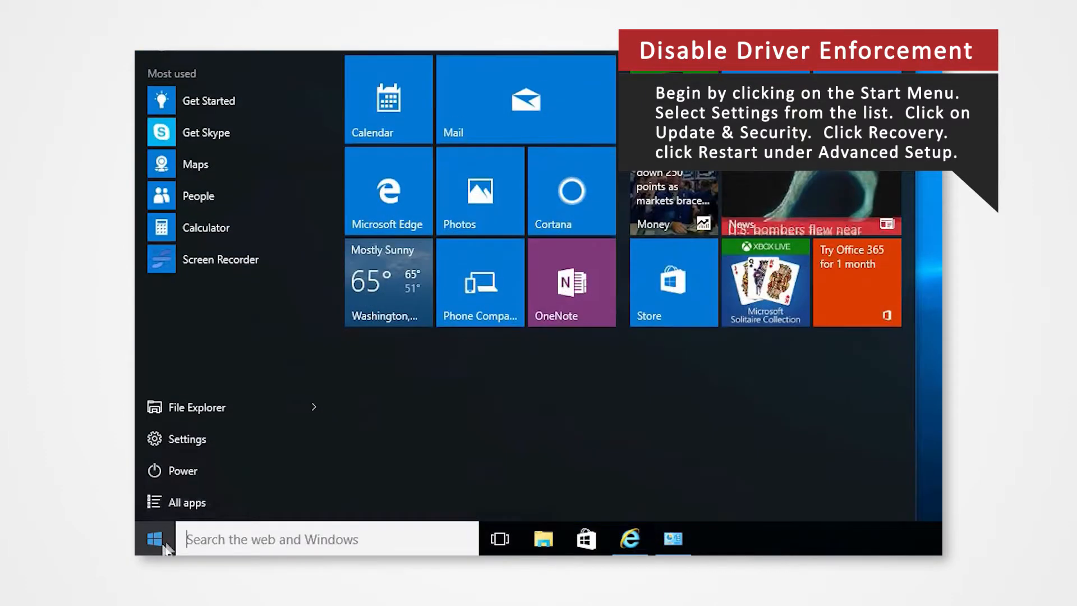
click(185, 439)
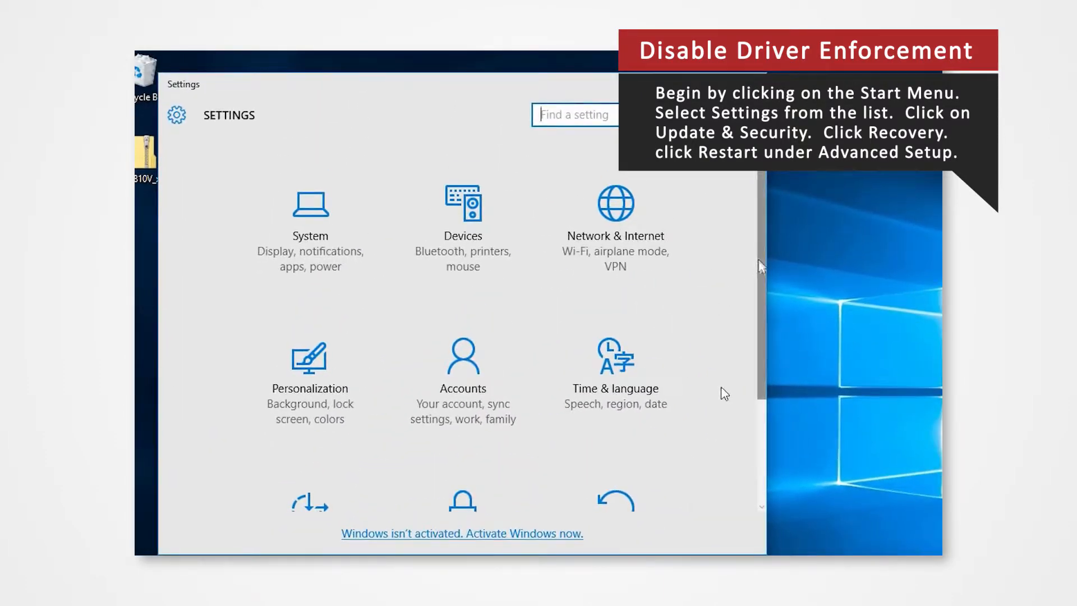
scroll(down, 3)
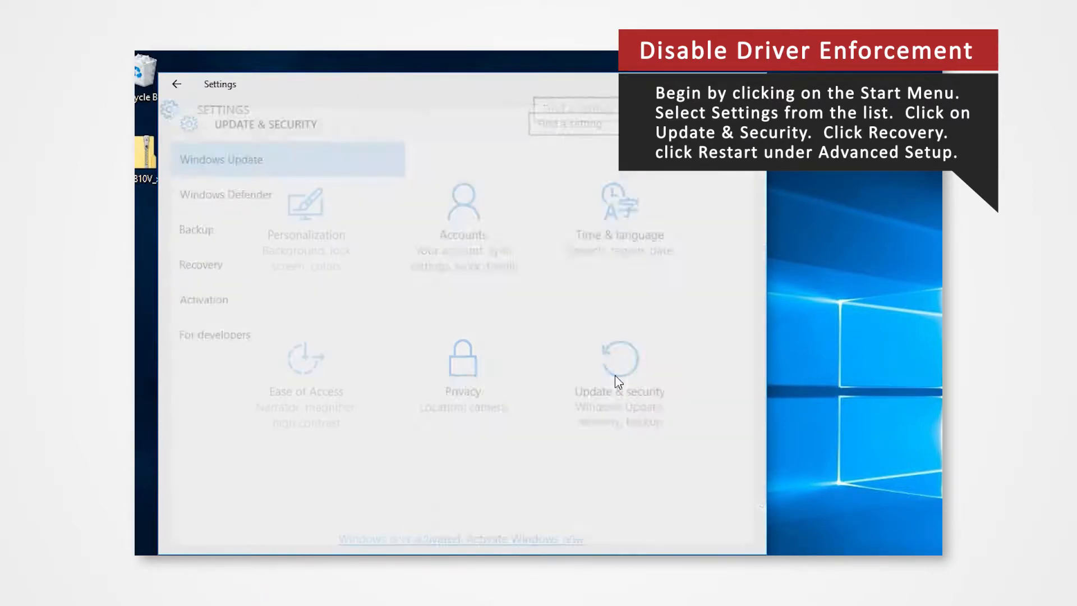
click(221, 159)
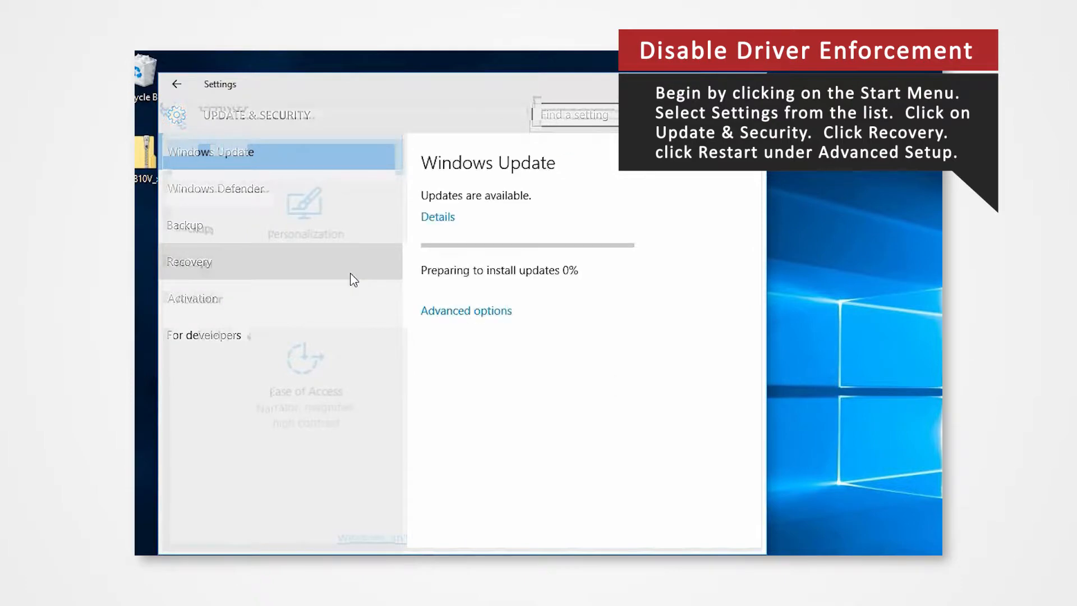
click(206, 261)
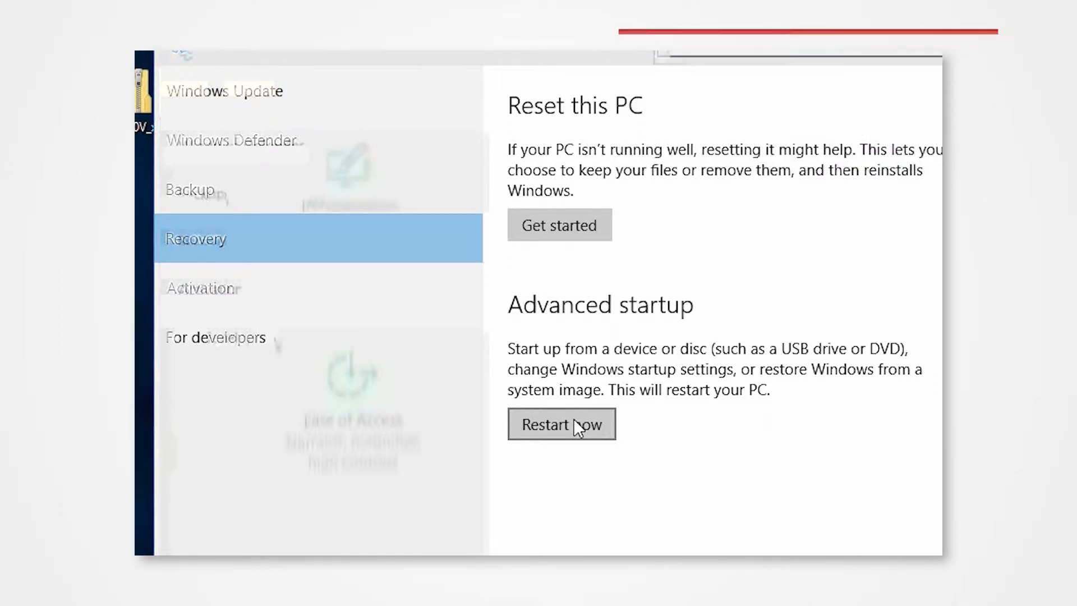
click(561, 425)
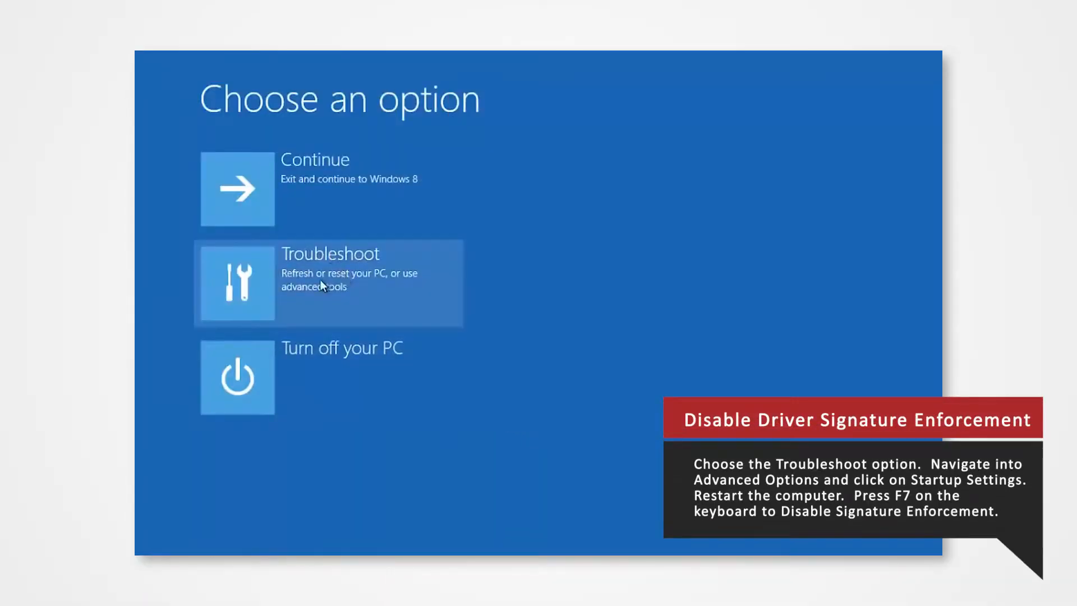
Step: Via Troubleshoot > Advanced options > Startup Settings, restart and choose F7 to disable driver signature enforcement
click(330, 281)
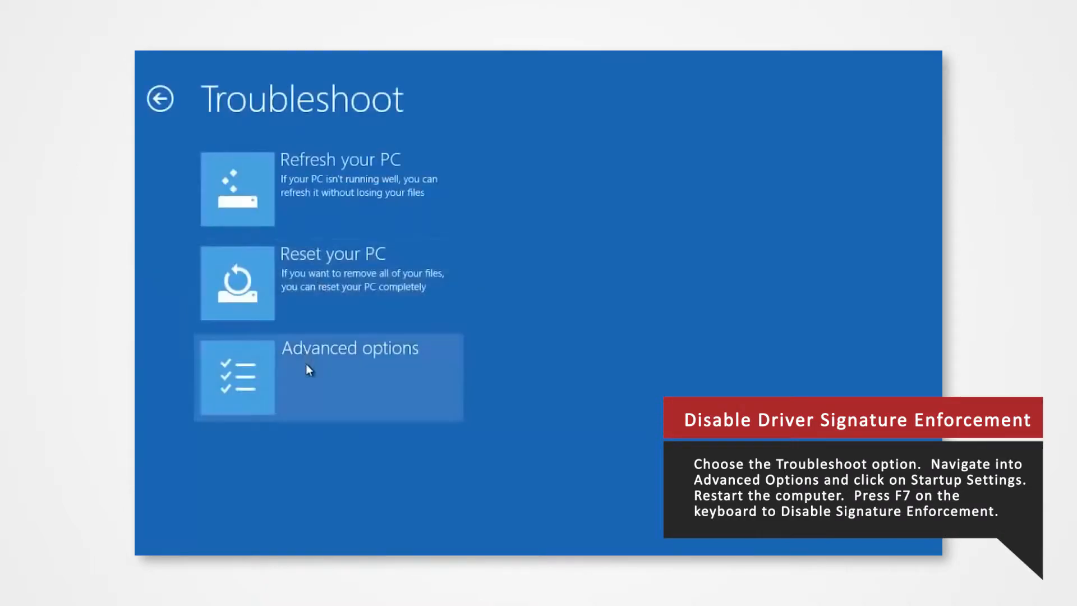
click(329, 377)
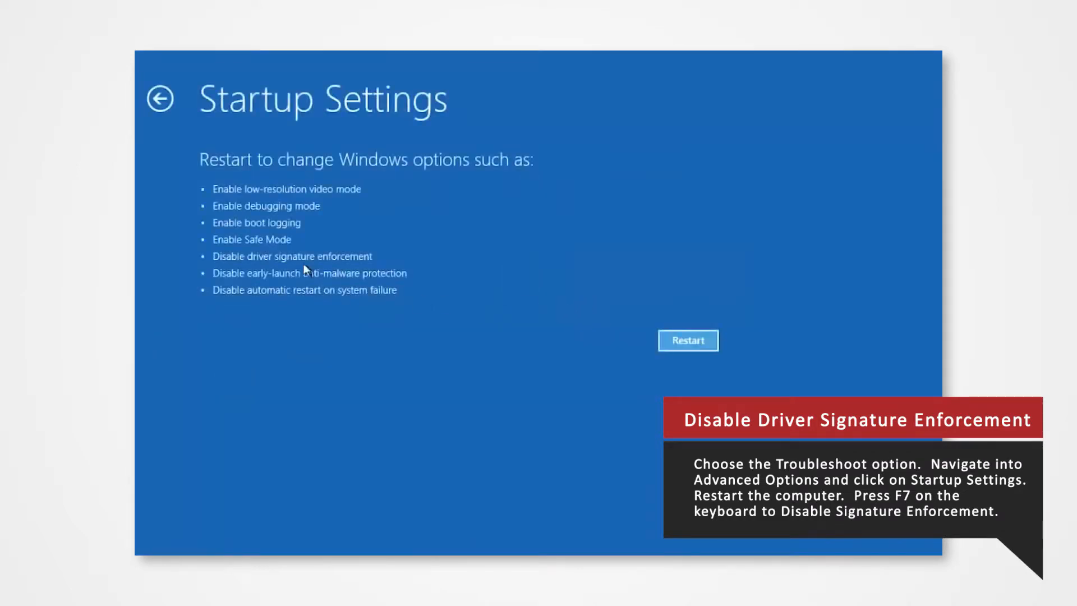
mouse_move(421, 272)
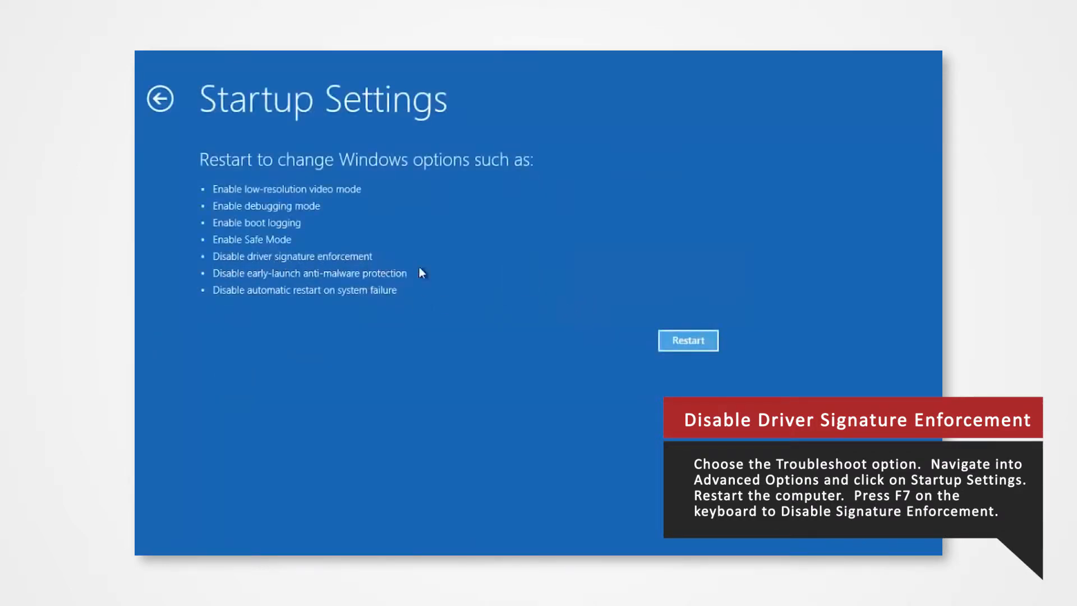
click(688, 340)
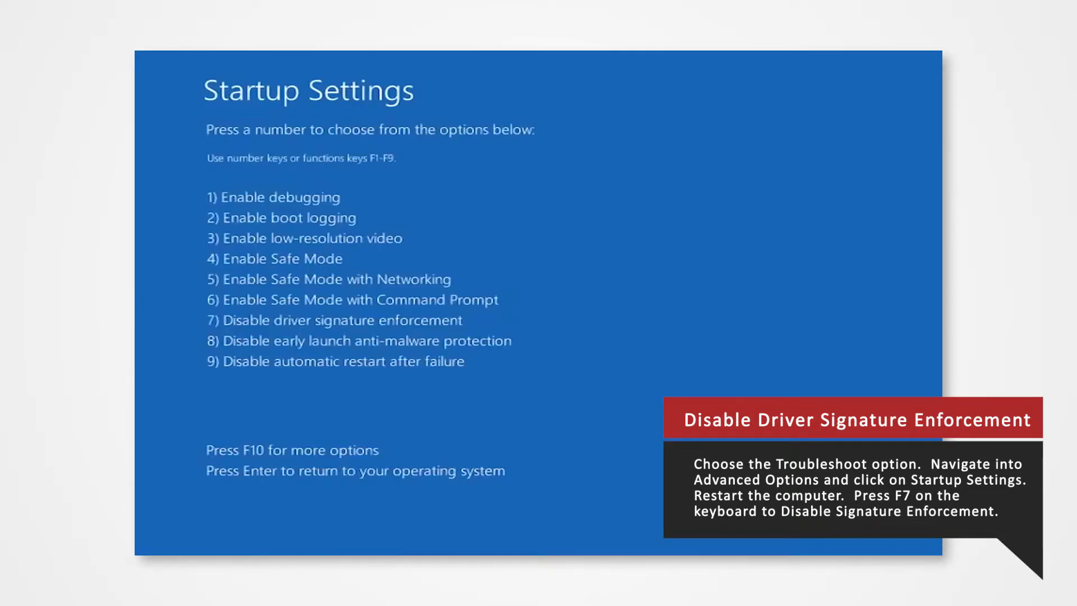
key(f7)
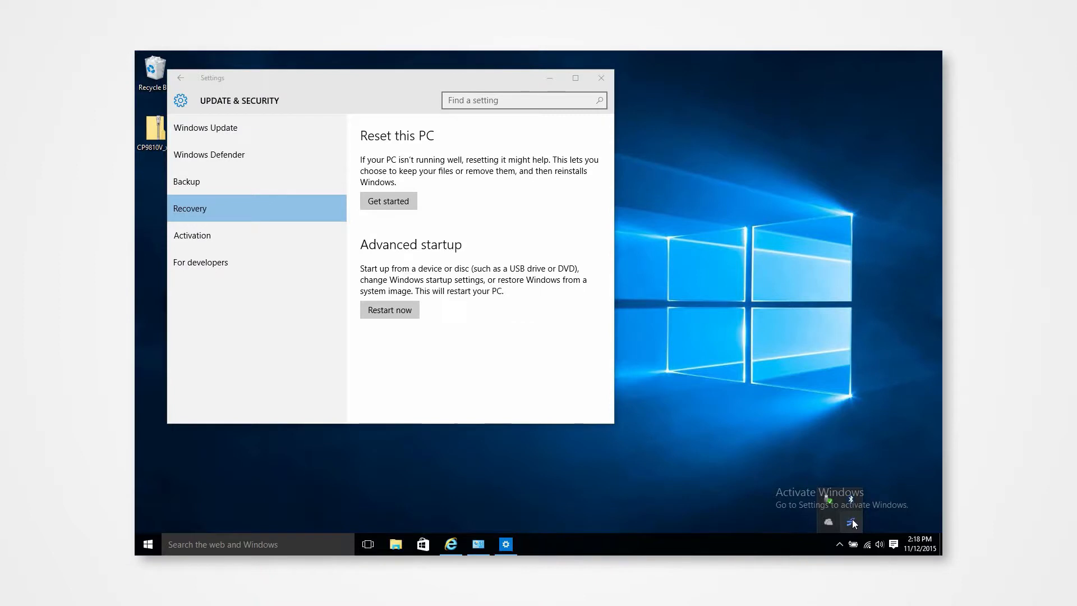
Step: Close Settings and extract the CP9810V_x64_Ver100_S zip into its folder on the desktop
click(601, 78)
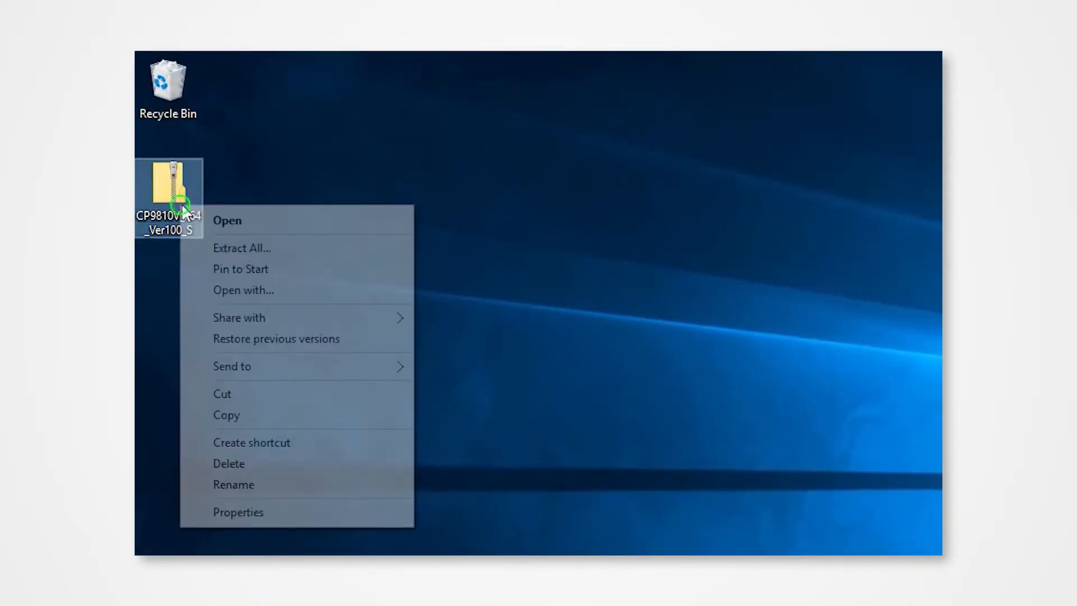
mouse_move(242, 247)
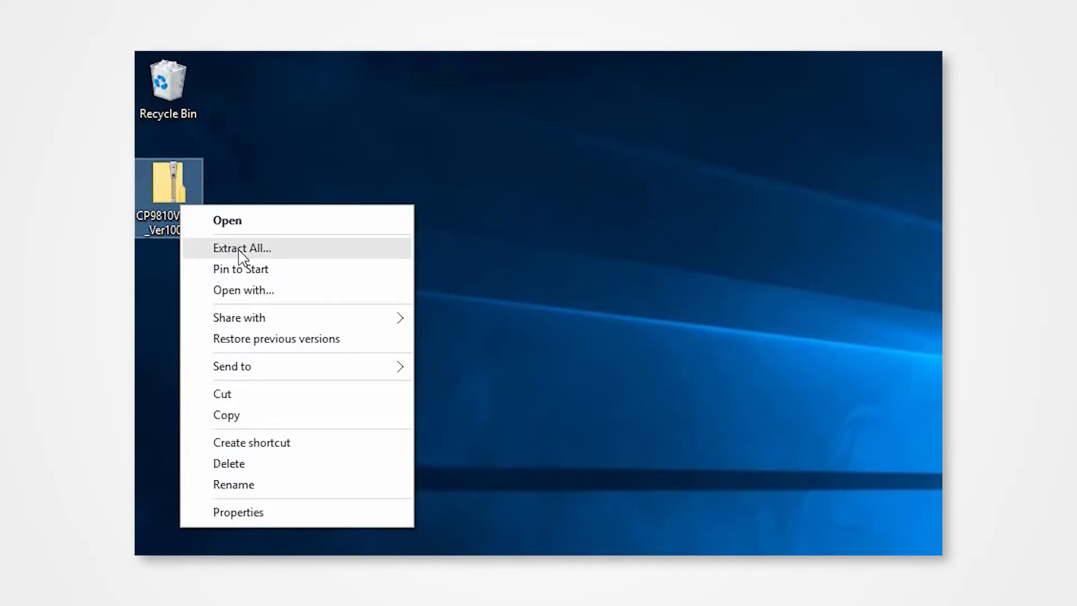
click(241, 248)
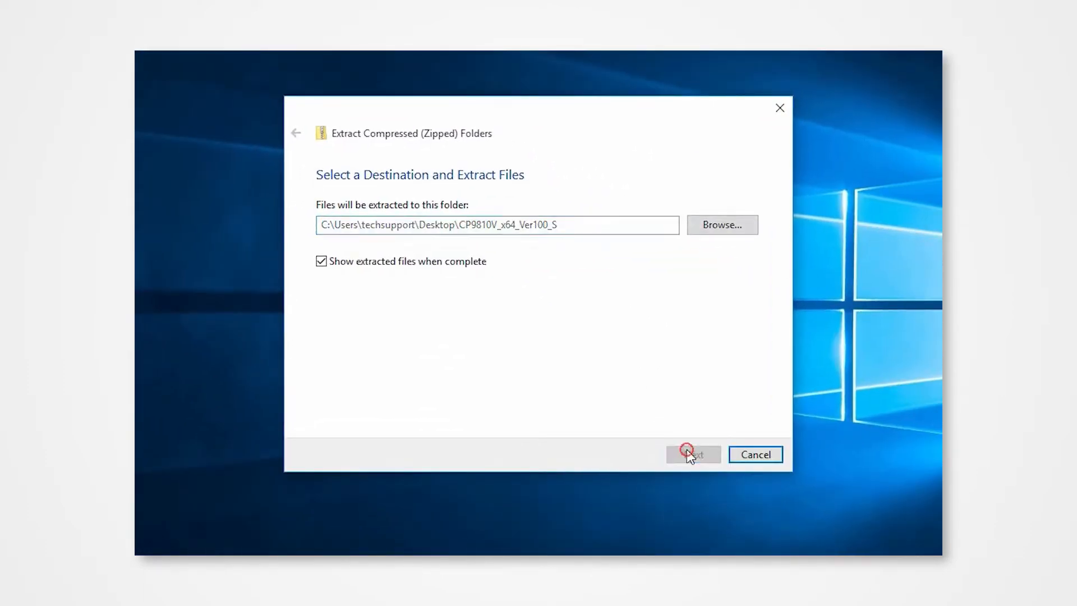
click(693, 454)
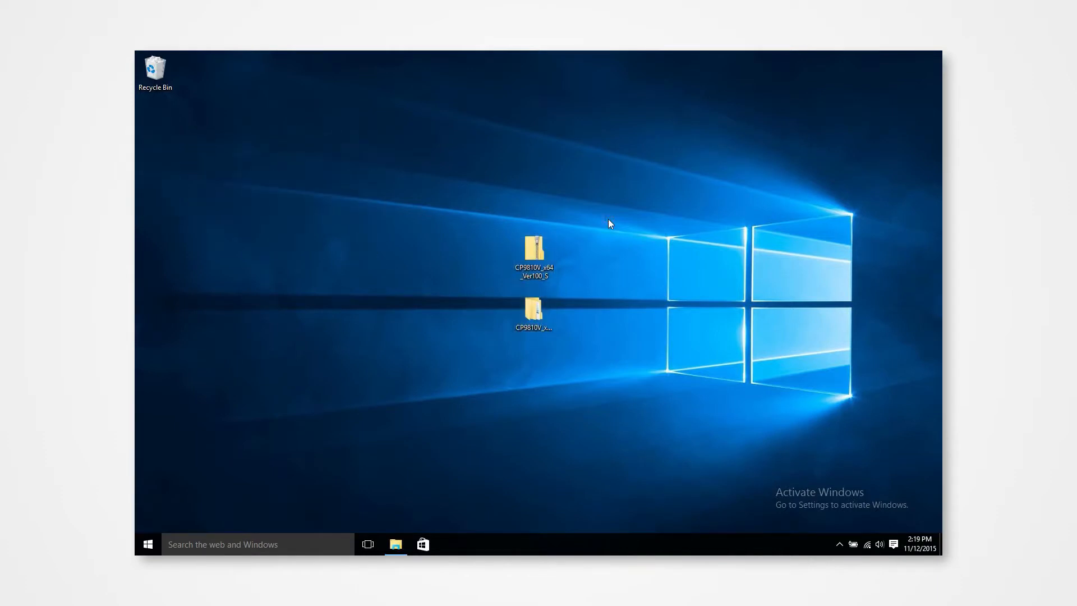
mouse_move(615, 221)
text(control)
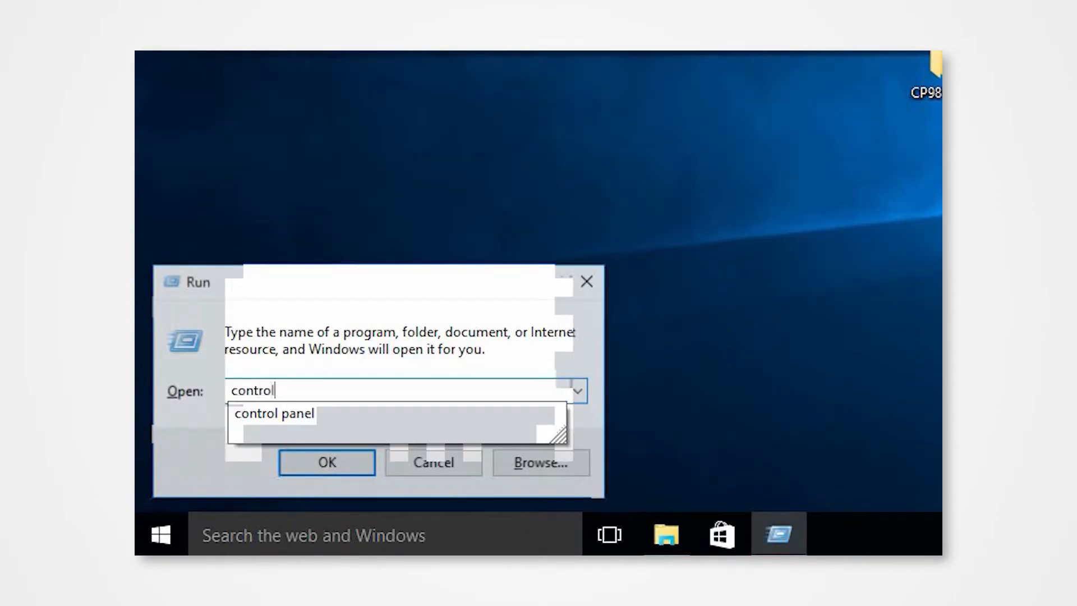
Step: Confirm the Run dialog's 'control' command to launch Control Panel
click(325, 462)
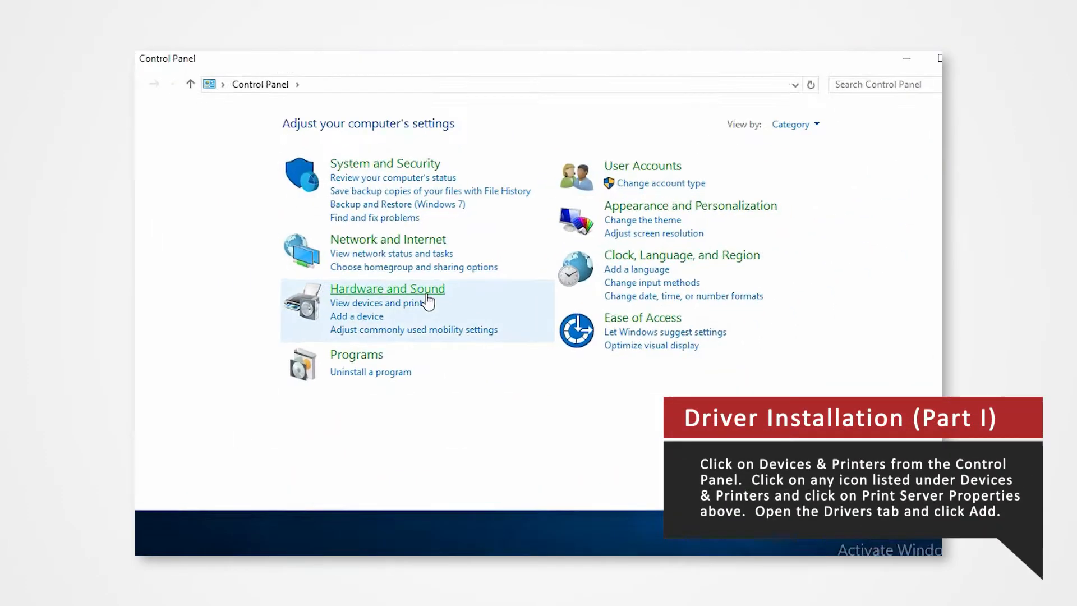
Step: From Devices and Printers, open Print Server Properties' Drivers tab and start the Add Printer Driver Wizard
click(372, 302)
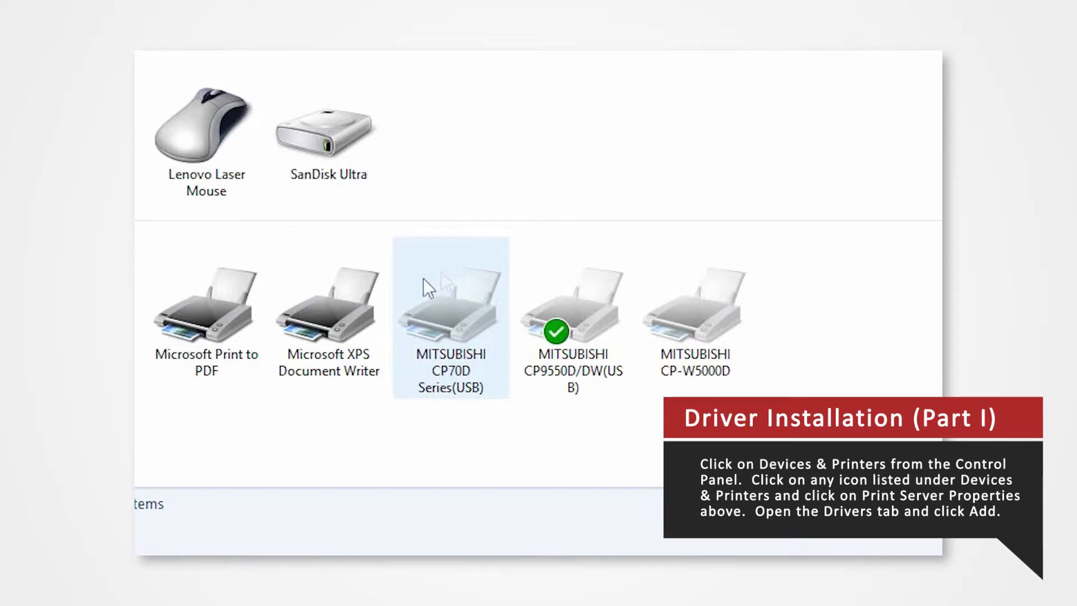
click(329, 310)
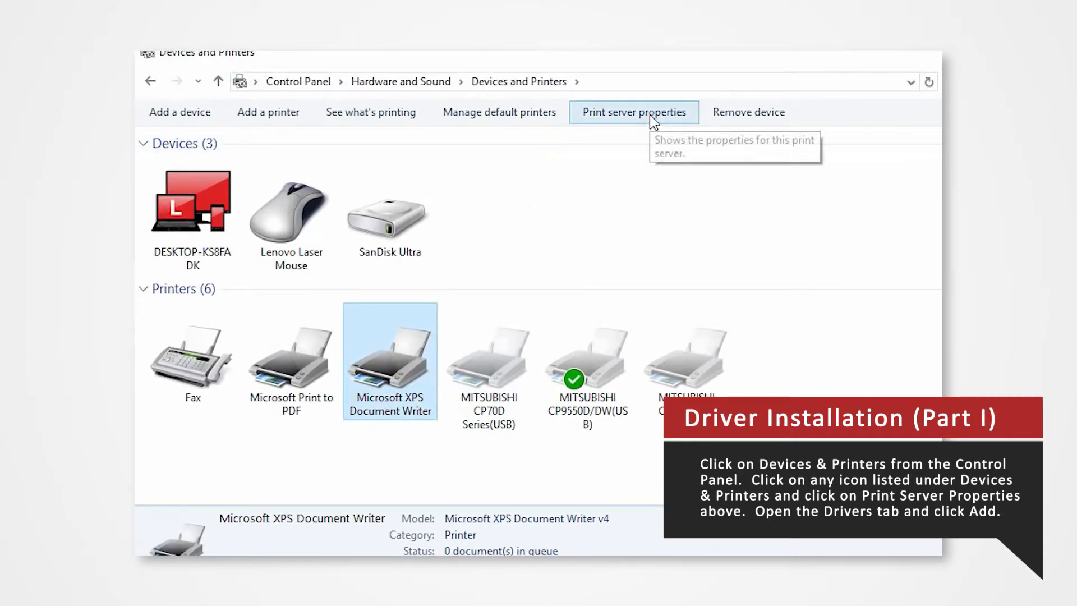
click(633, 112)
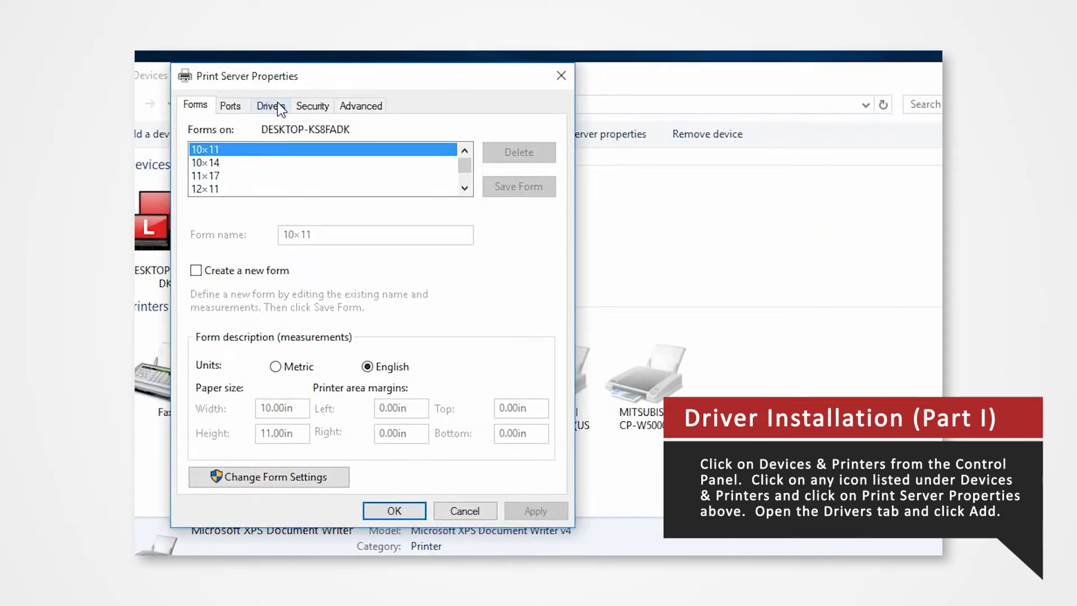
click(270, 106)
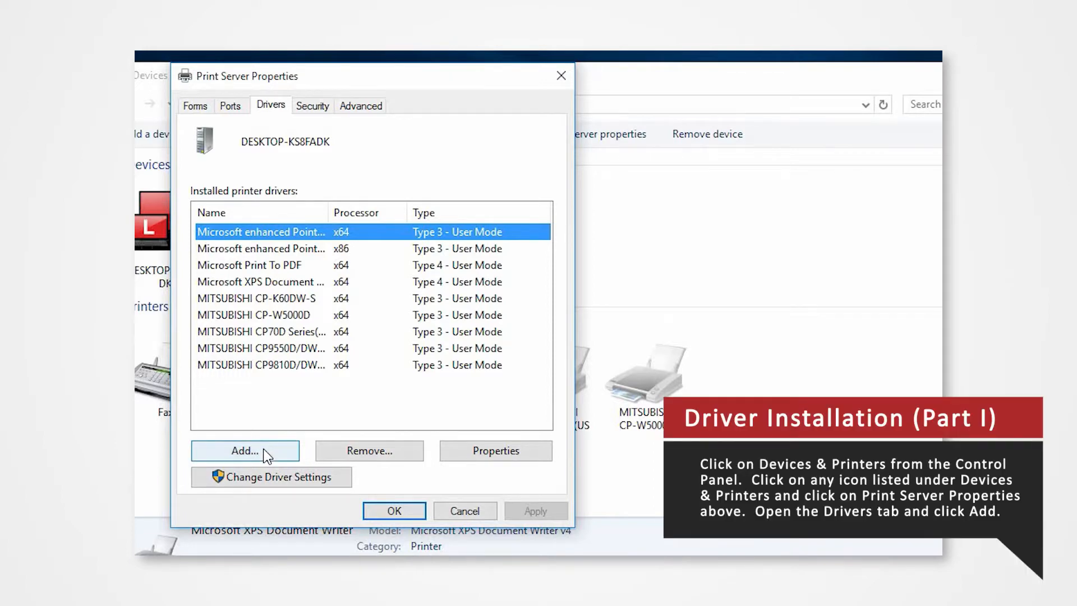
click(244, 451)
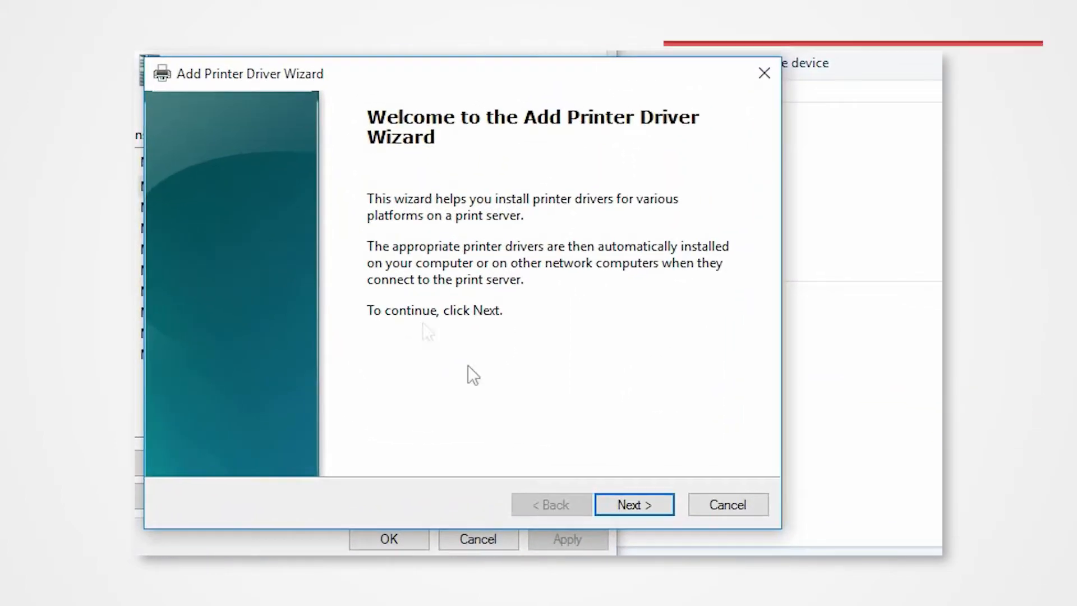
Step: Pass the welcome page and confirm x64 on Processor Selection to reach Printer Driver Selection
click(633, 504)
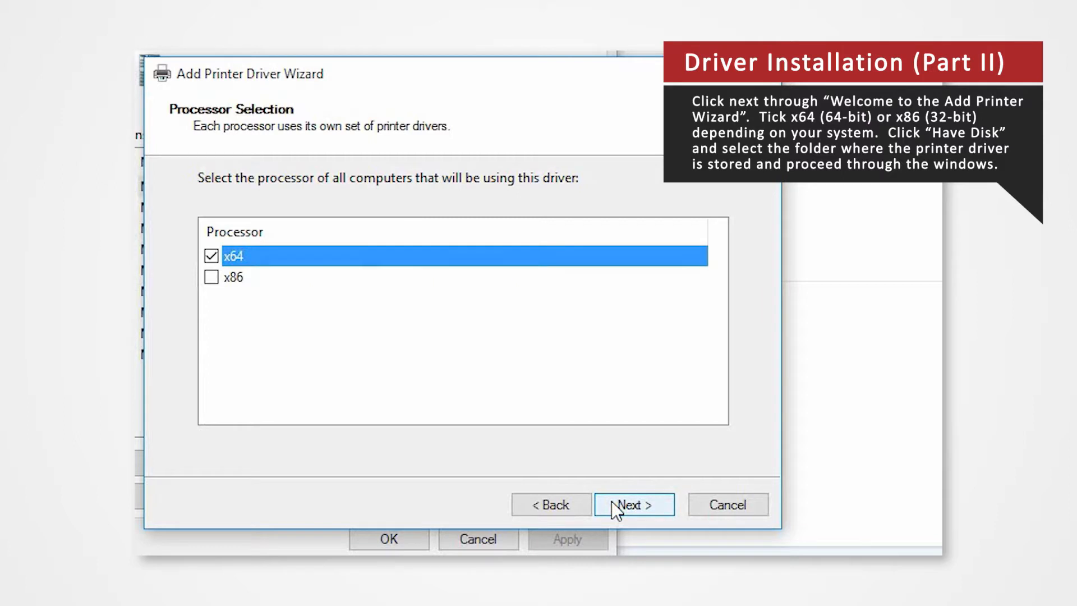
mouse_move(292, 282)
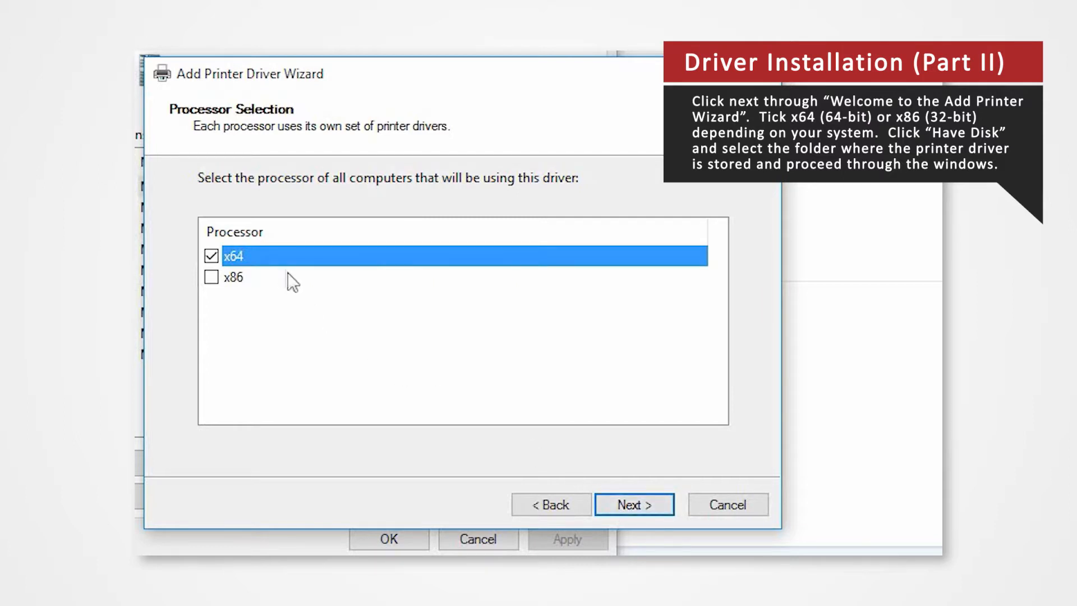
click(234, 277)
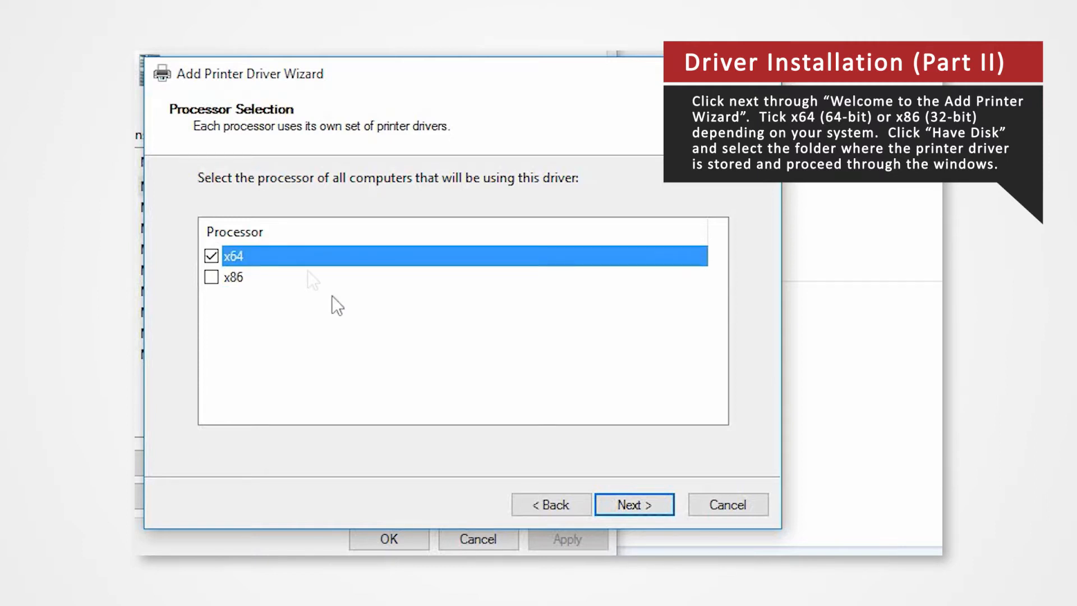
mouse_move(411, 369)
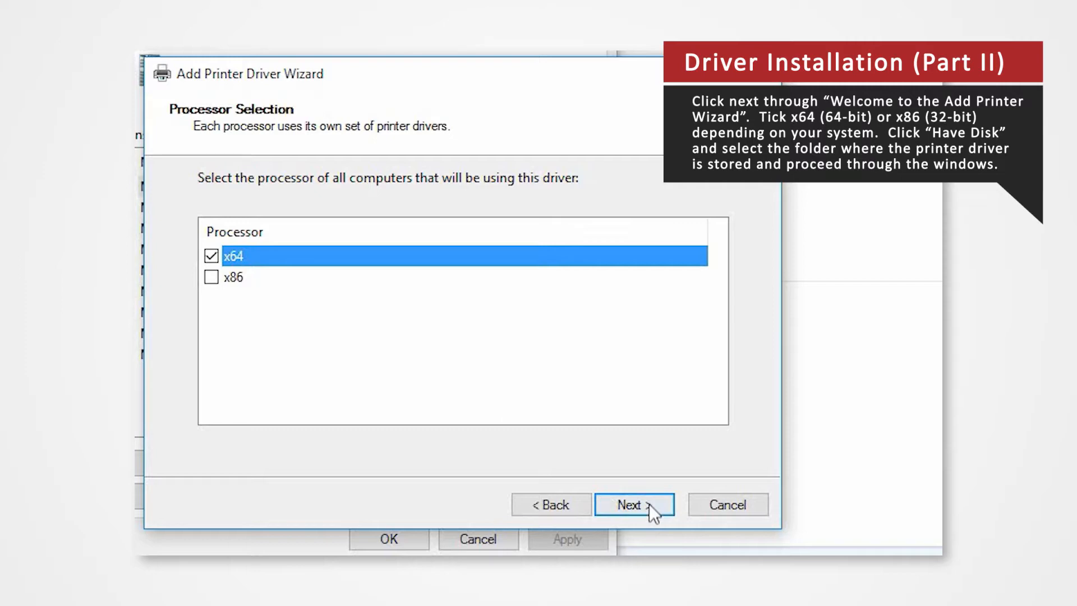
click(633, 504)
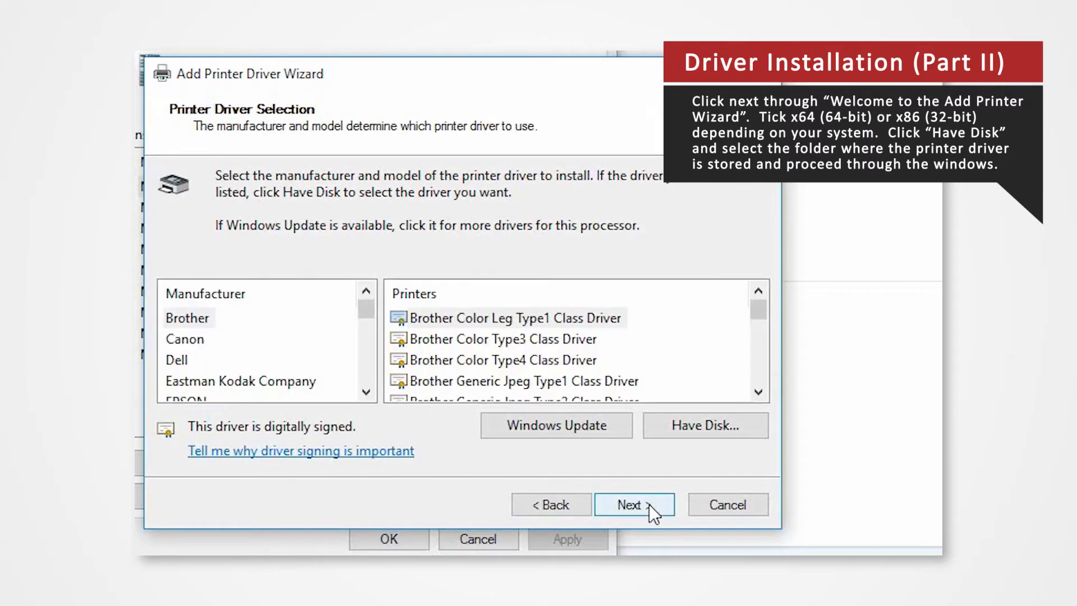
Step: Via Have Disk, browse to Desktop\CP9810V_x64_Ver100_S and load CPD981N0.INF so MITSUBISHI CP9810D/DW(USB) is listed
click(704, 425)
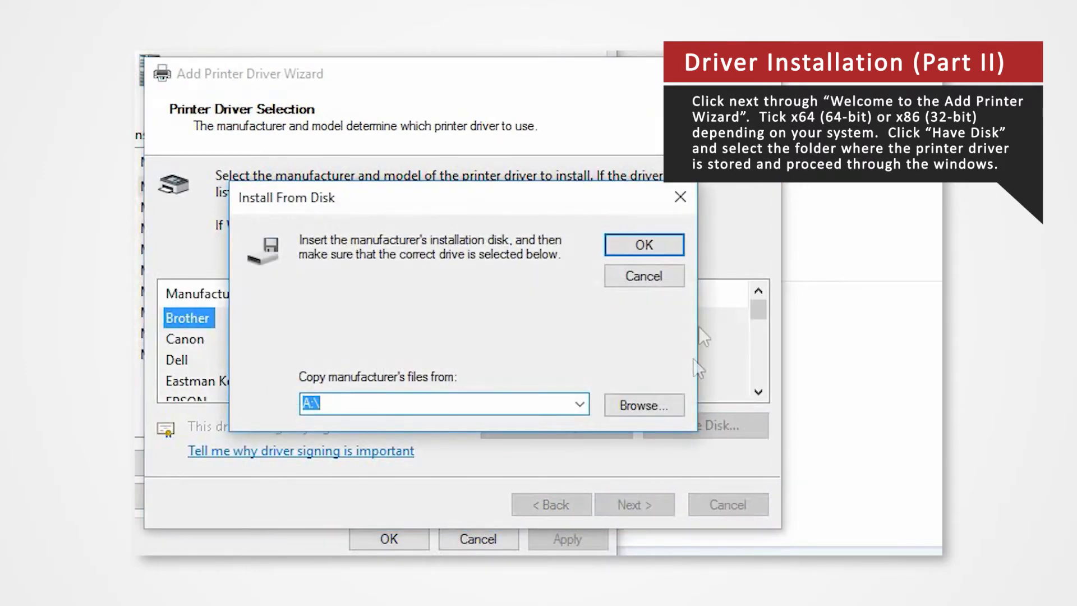
click(641, 405)
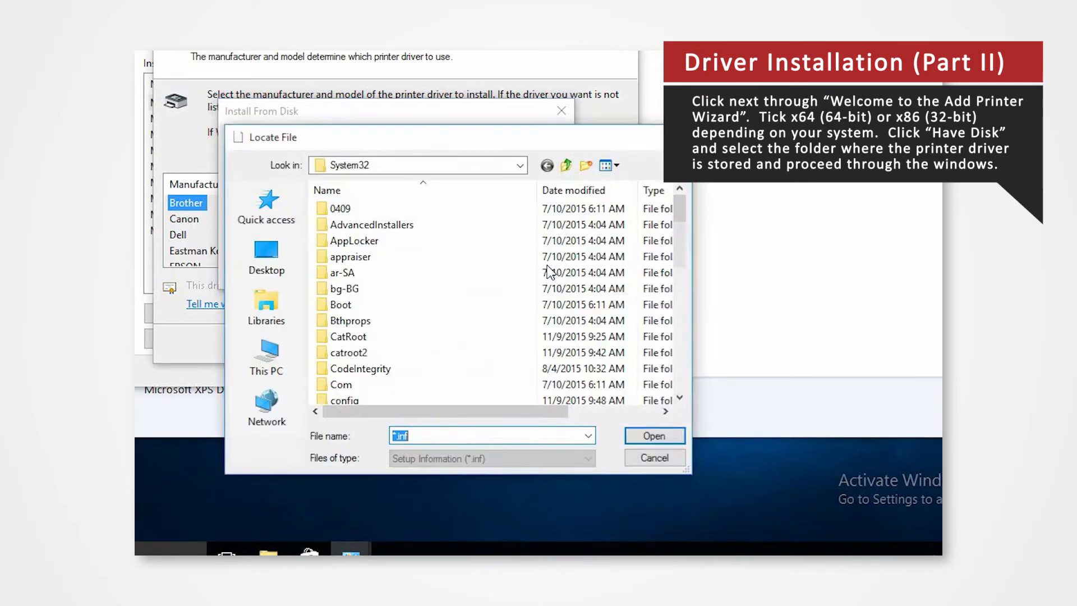
click(267, 256)
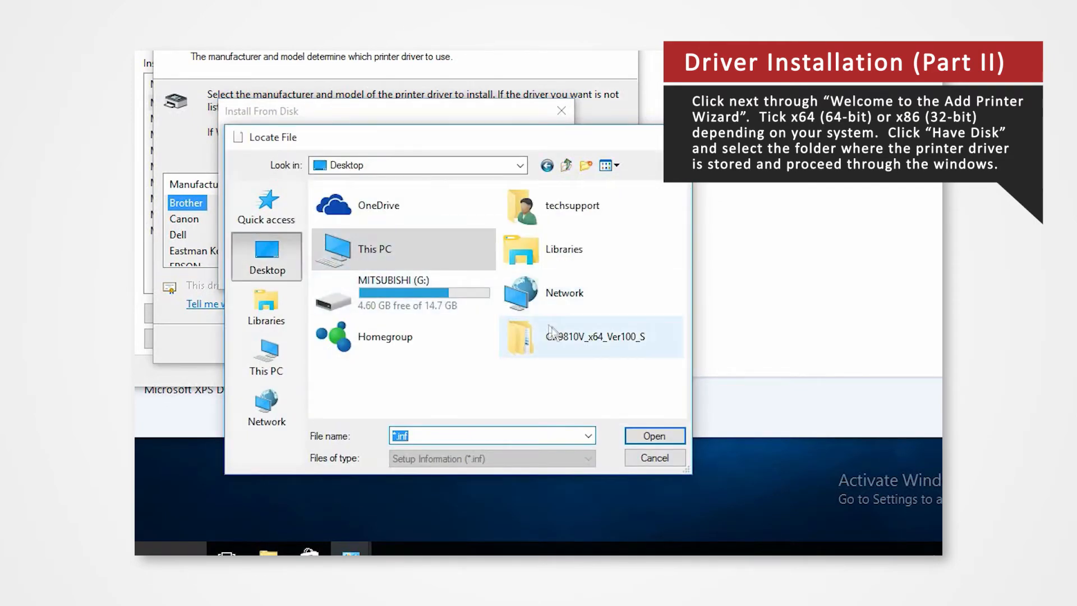
double_click(590, 337)
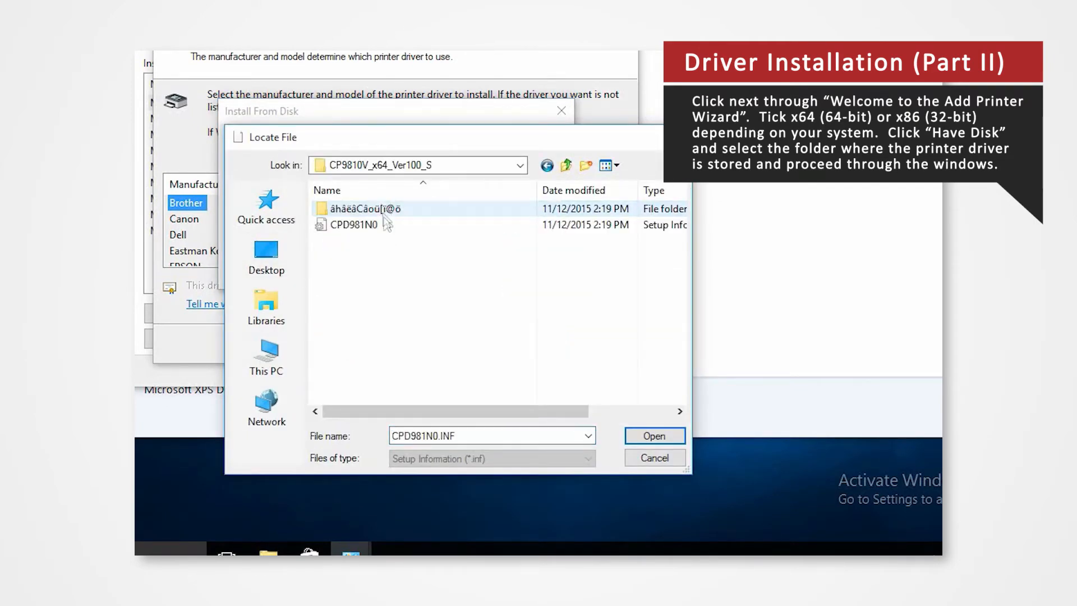
click(351, 225)
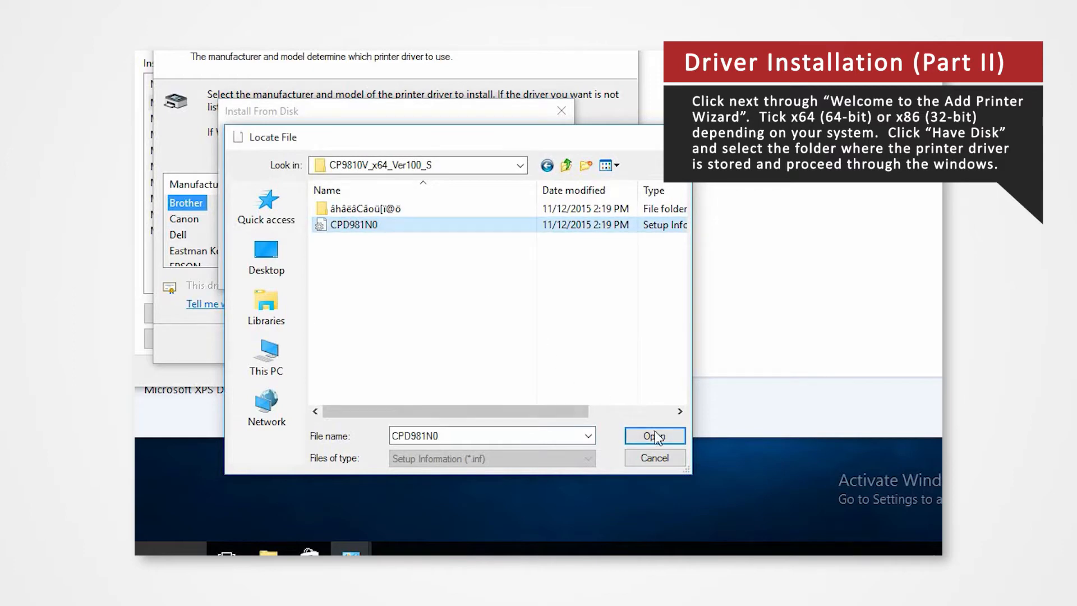
click(652, 435)
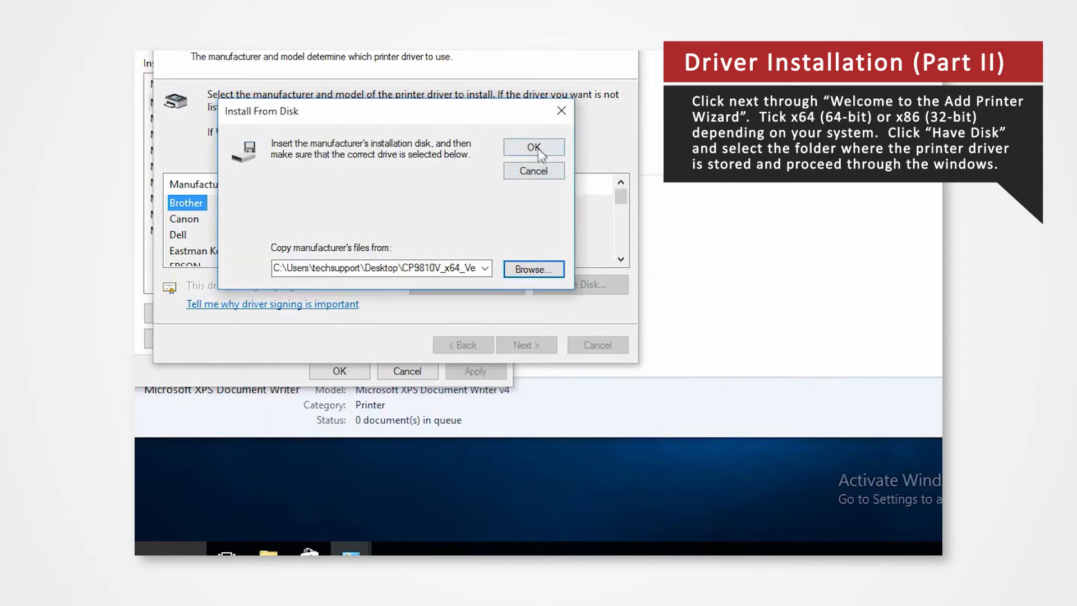
click(534, 147)
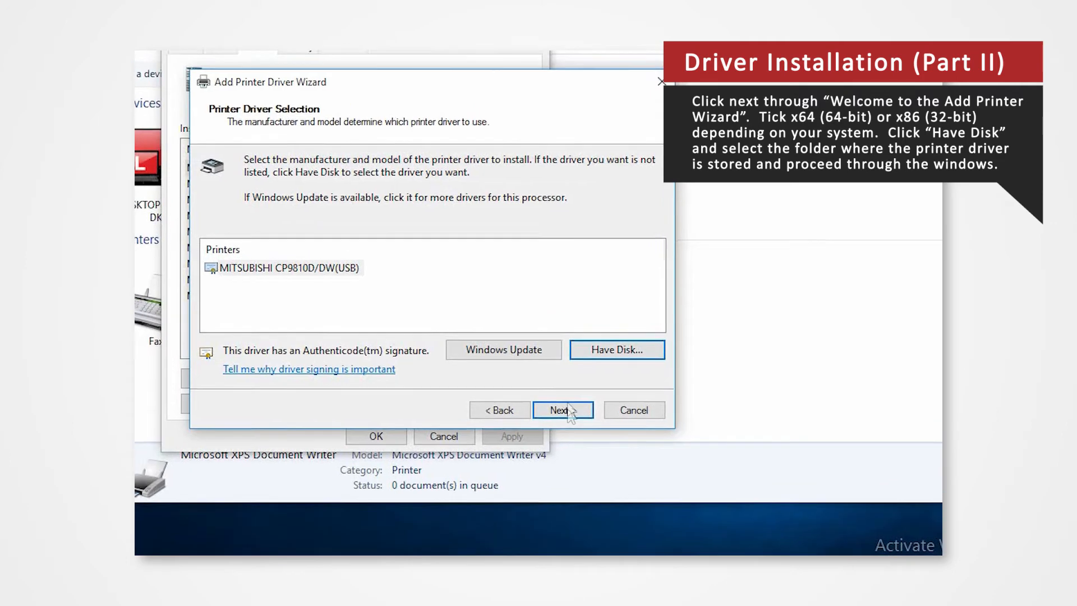
Step: Accept MITSUBISHI CP9810D/DW(USB), finish the wizard, and close Print Server Properties
click(562, 410)
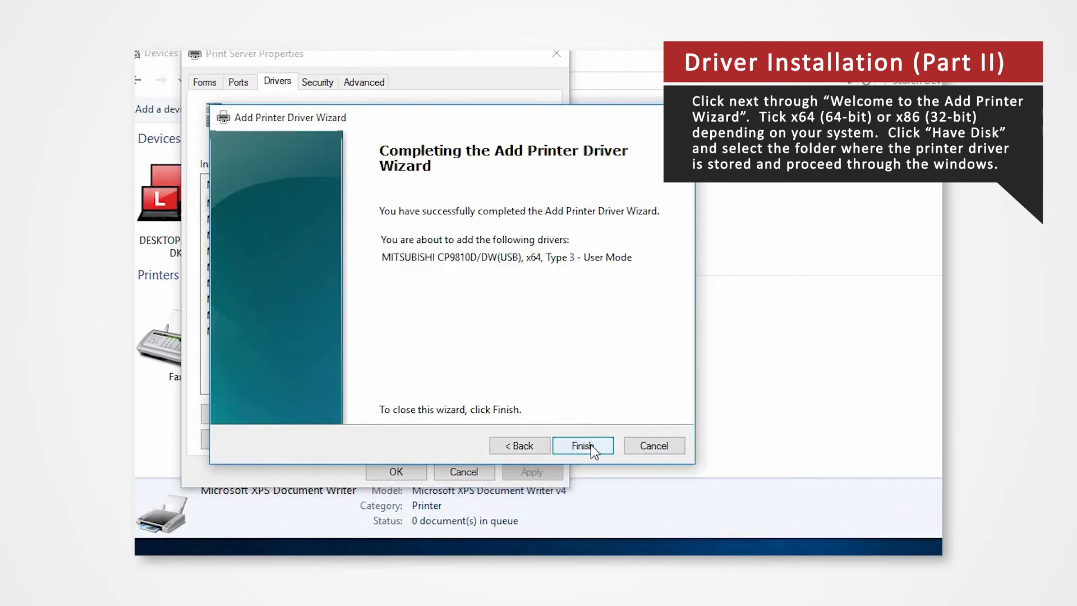
click(581, 446)
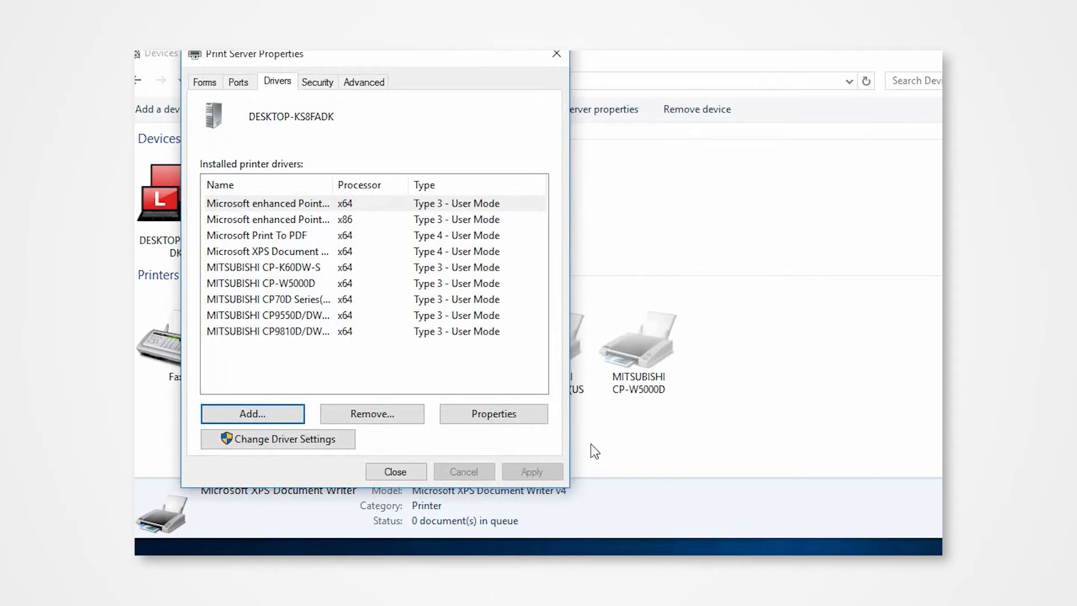
click(395, 471)
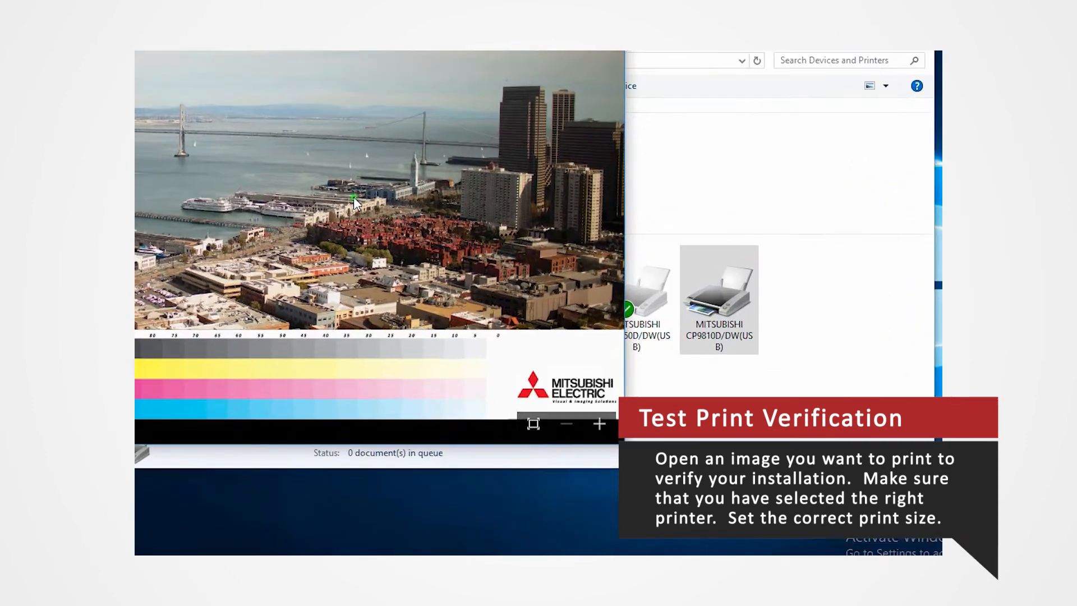
Step: Print the photo to the MITSUBISHI CP9810D/DW printer in Landscape orientation
right_click(357, 201)
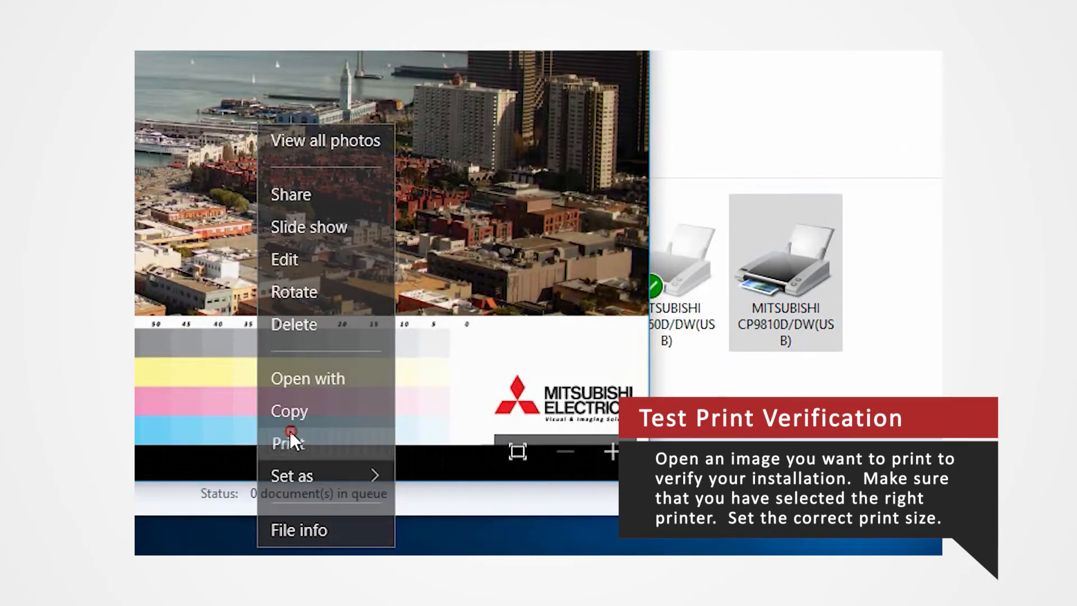
click(287, 442)
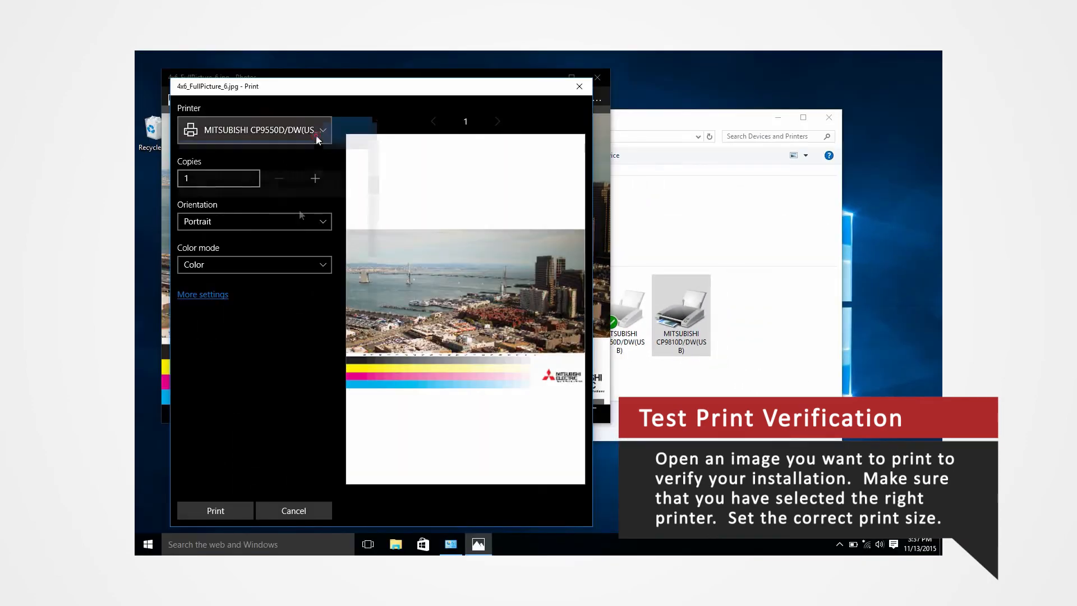
click(254, 130)
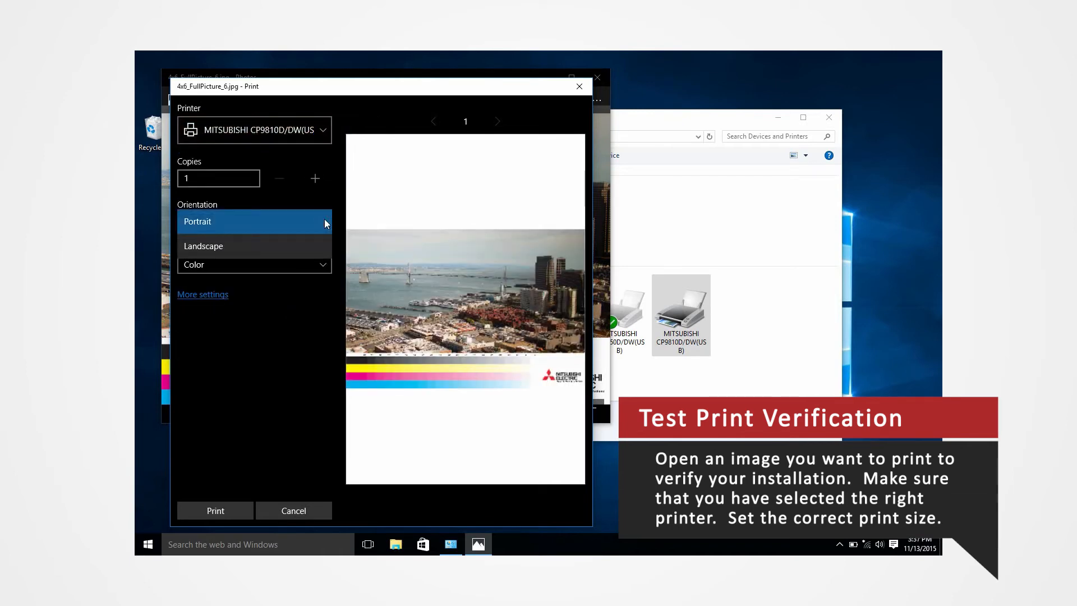
click(203, 245)
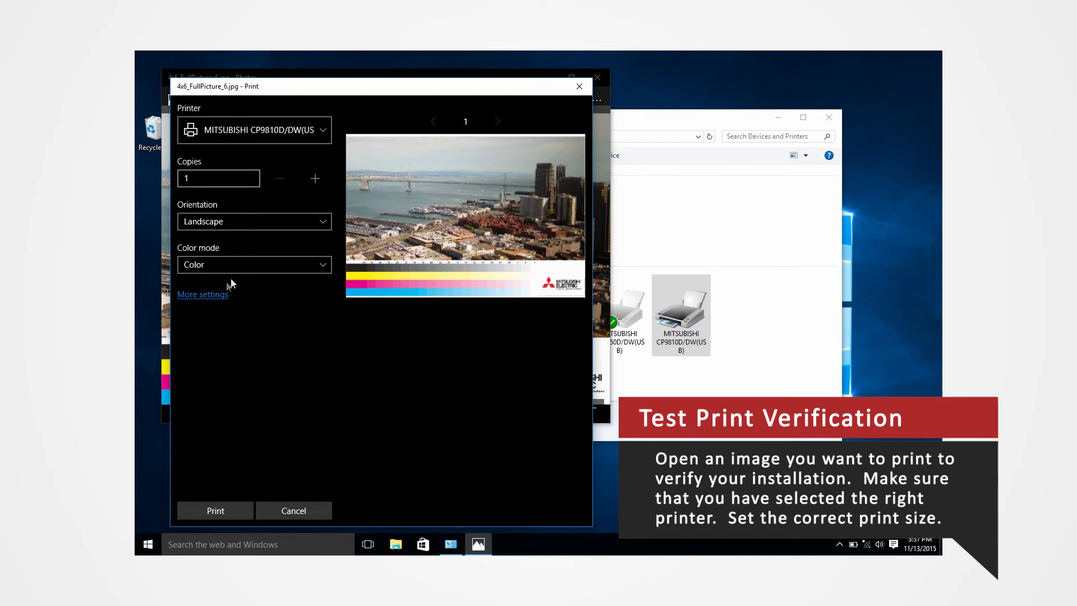
Step: Set paper size 10x15 (4x6") in More settings and send the print
click(203, 294)
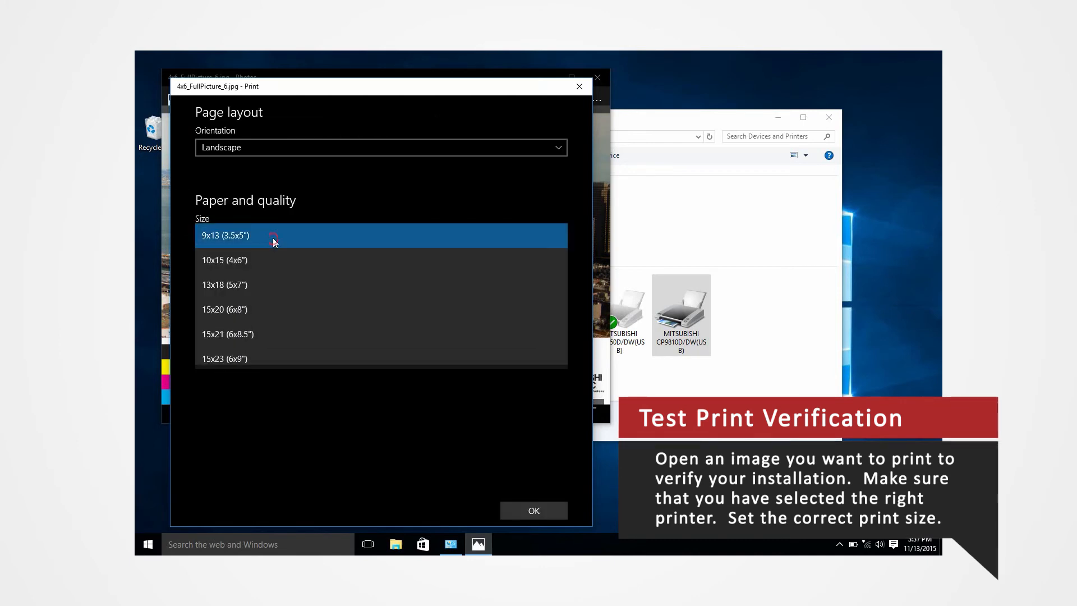
click(224, 259)
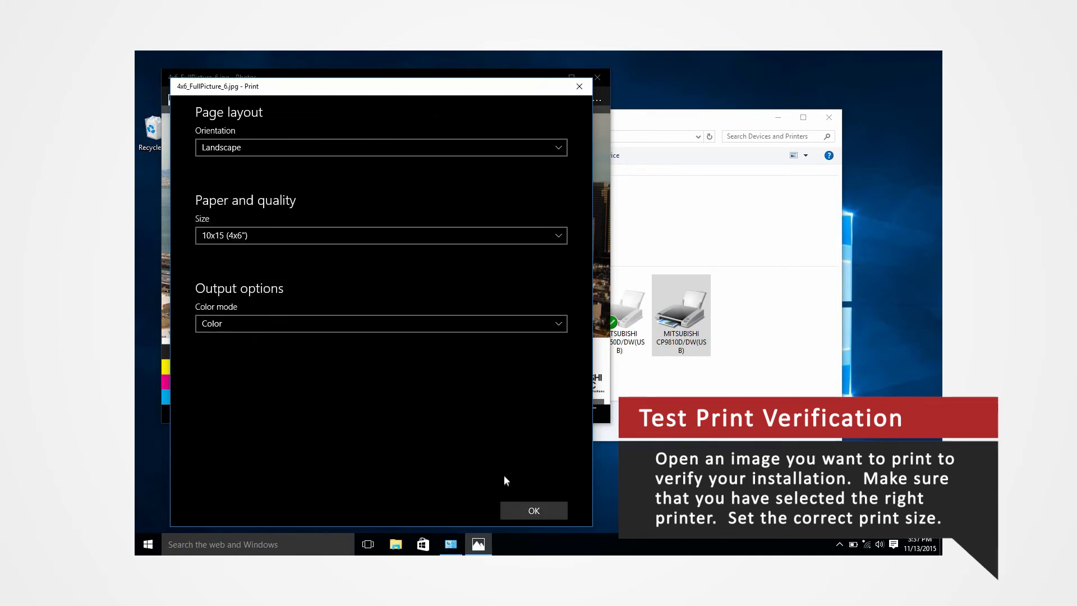
click(533, 511)
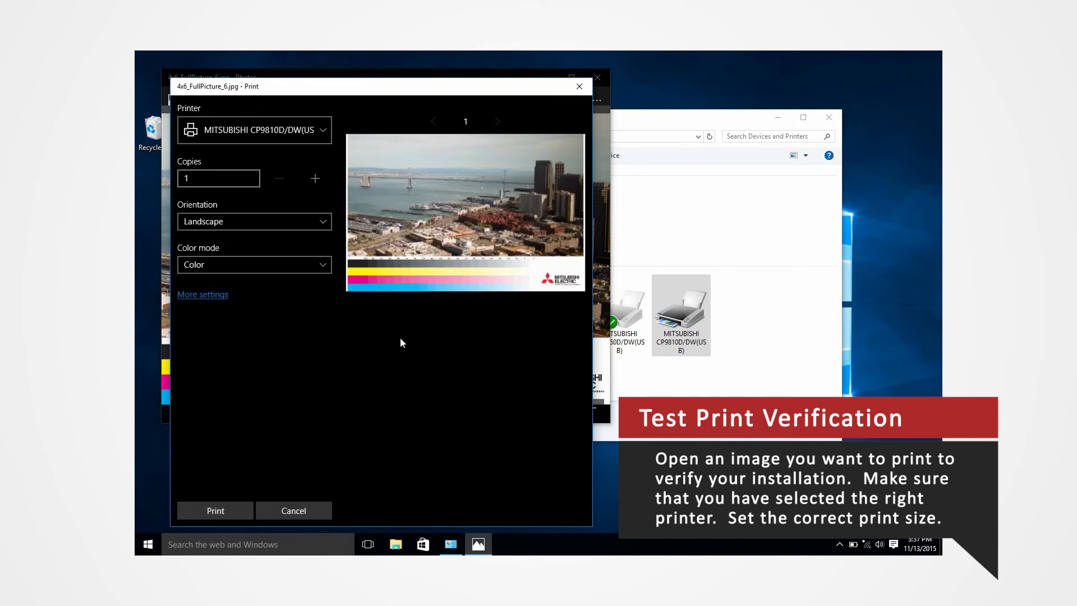
click(216, 510)
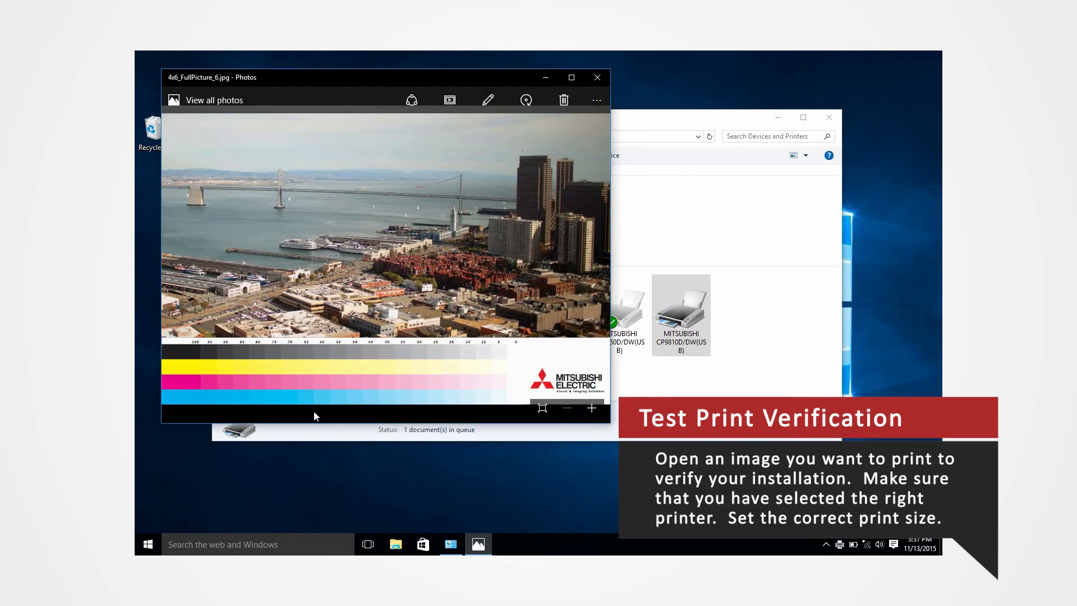